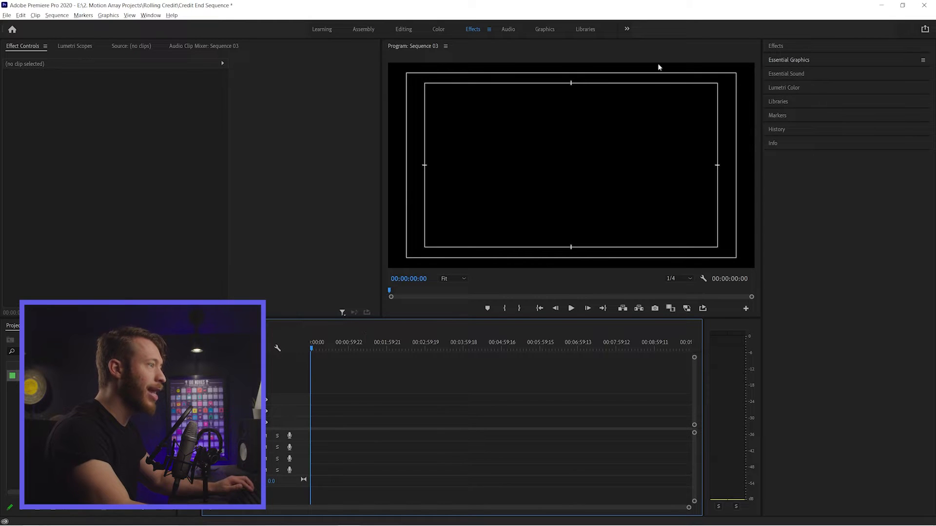
# Show the Essential Graphics panel from the Window menu.
pyautogui.click(788, 59)
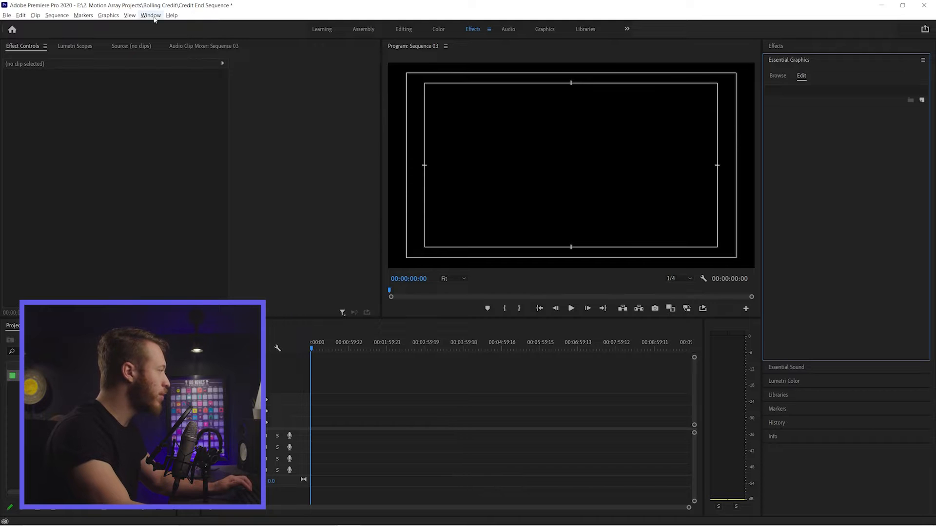
pyautogui.click(151, 15)
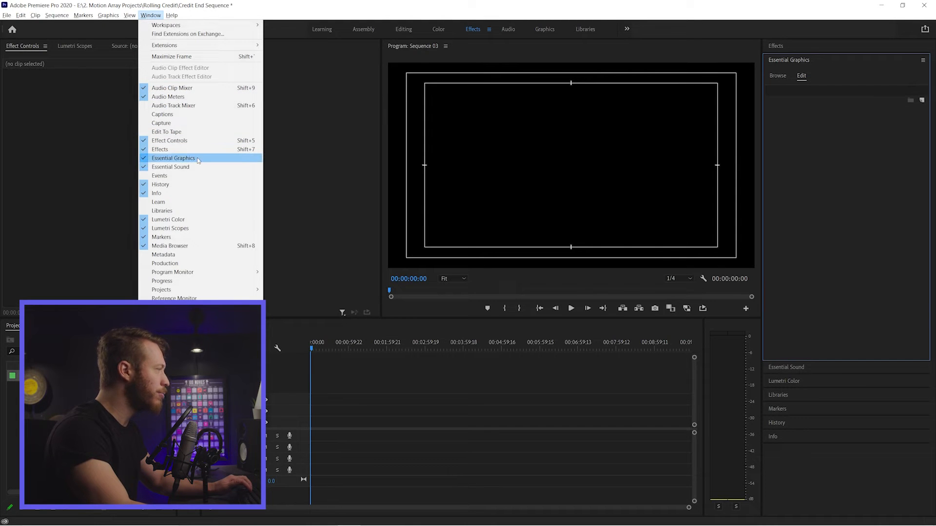
pyautogui.click(173, 158)
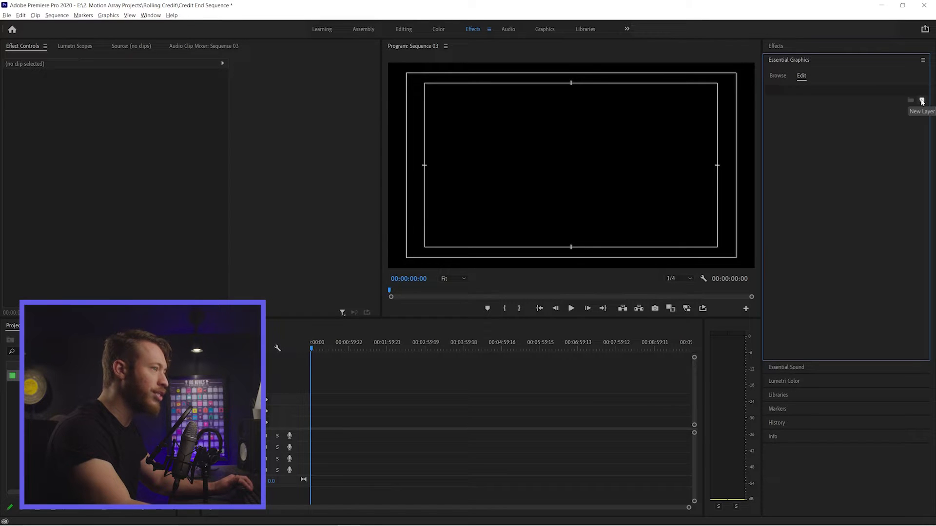
# Add a new text layer from the Edit tab's New Layer menu.
pyautogui.click(922, 101)
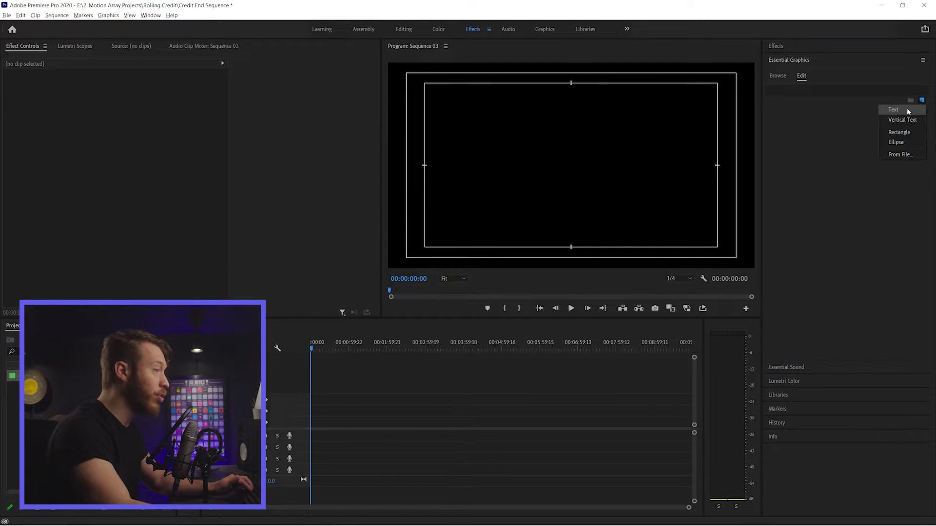
pyautogui.click(894, 109)
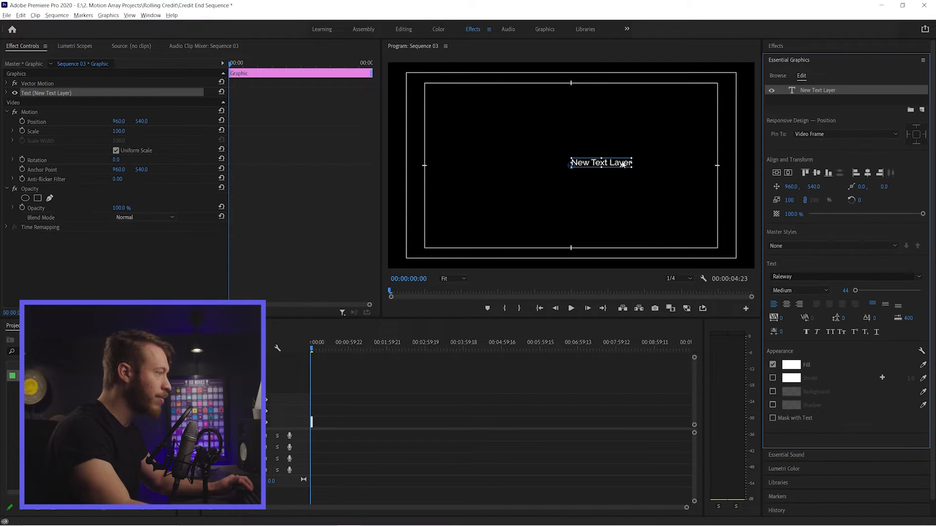
pyautogui.moveTo(601, 163); pyautogui.dragTo(564, 156)
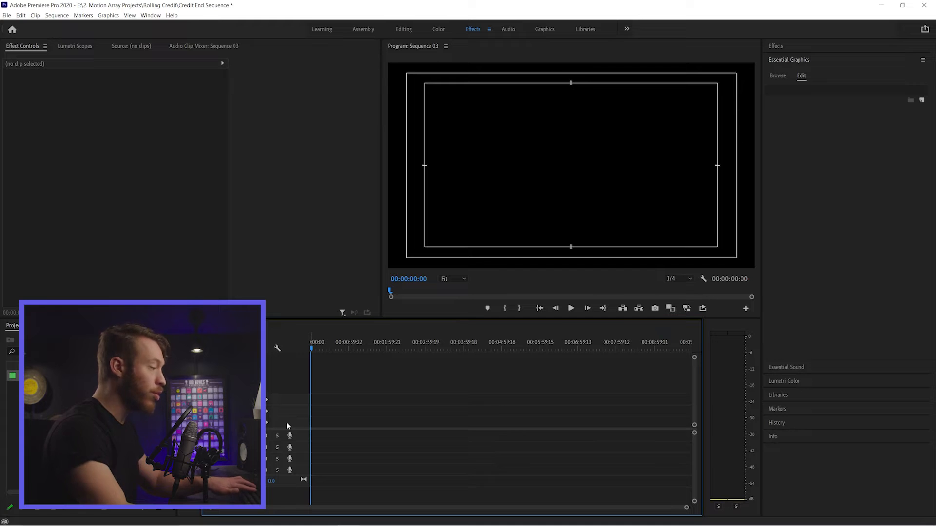
# Create a text graphic clip with Ctrl+T and replace its placeholder with 'Director'.
pyautogui.press('ctrl+t')
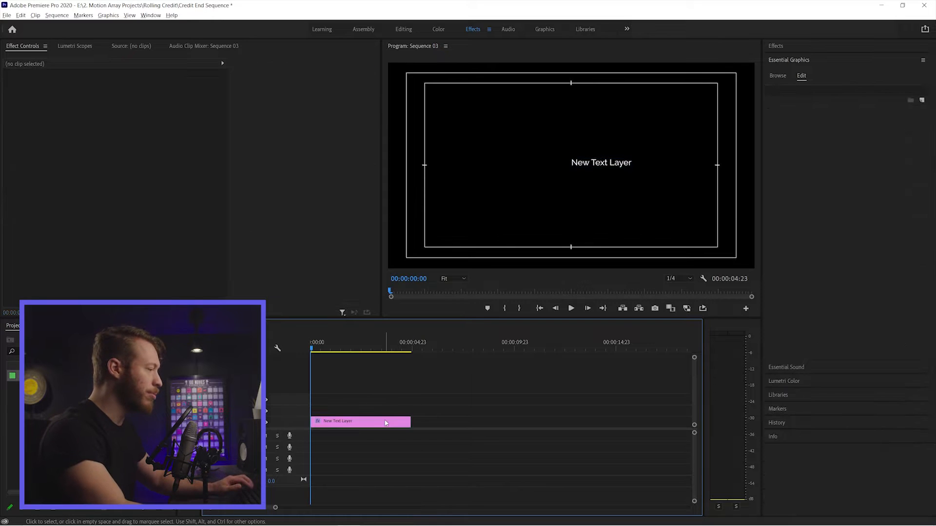
pyautogui.click(361, 421)
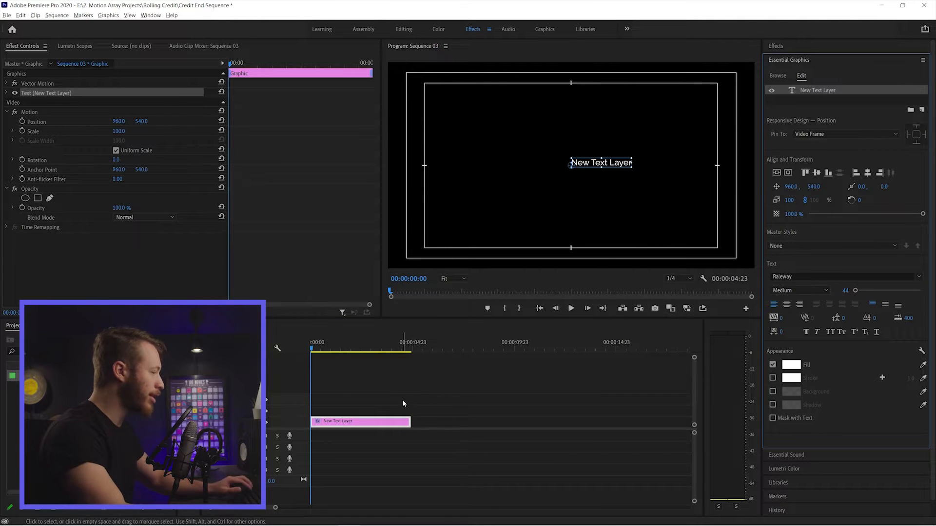
pyautogui.moveTo(599, 163); pyautogui.dragTo(567, 167)
pyautogui.write('Director')
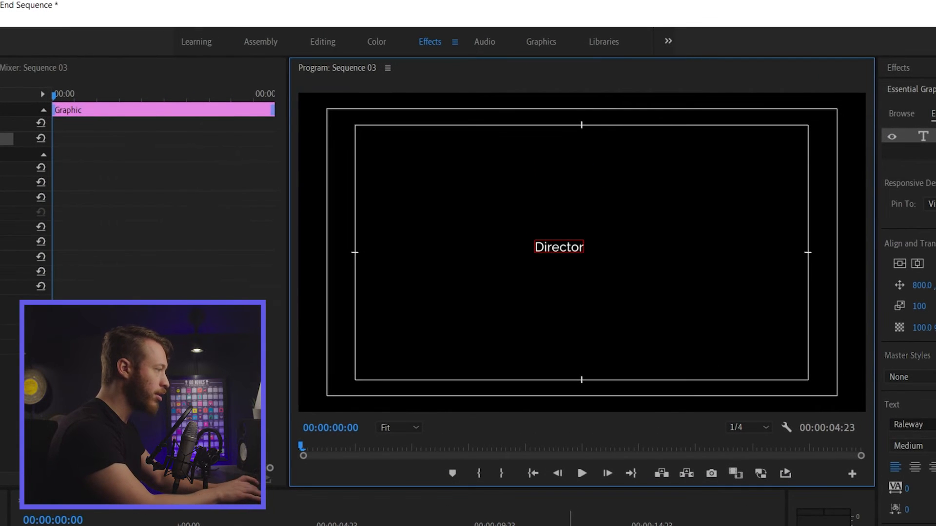
pyautogui.write('Jordan Dueck')
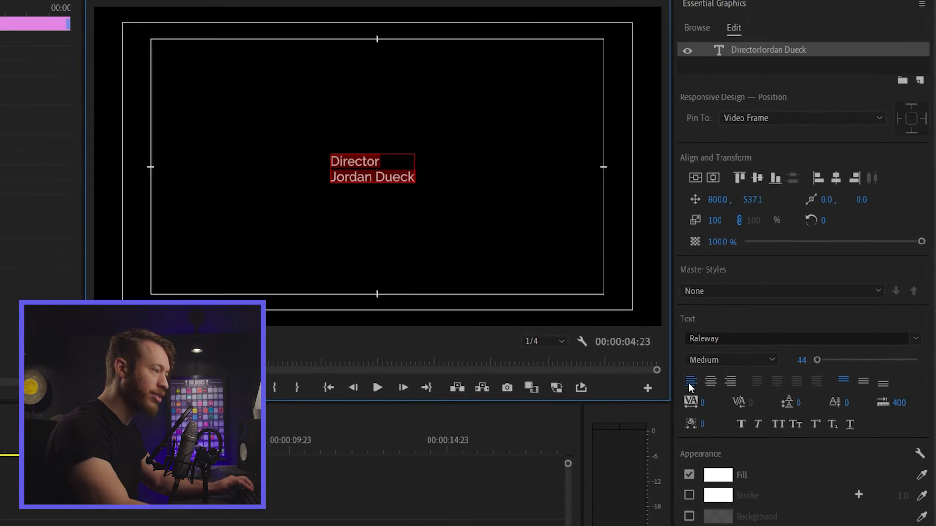
pyautogui.moveTo(710, 383)
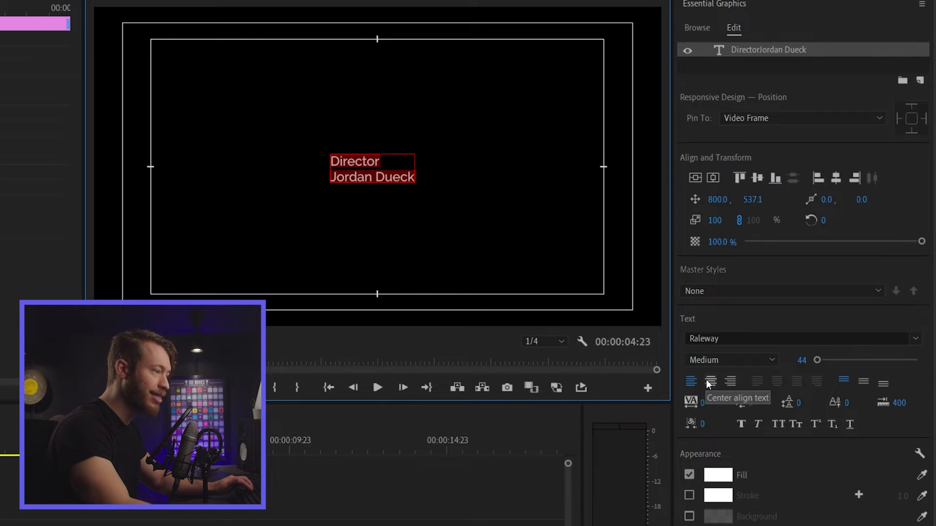
pyautogui.click(710, 381)
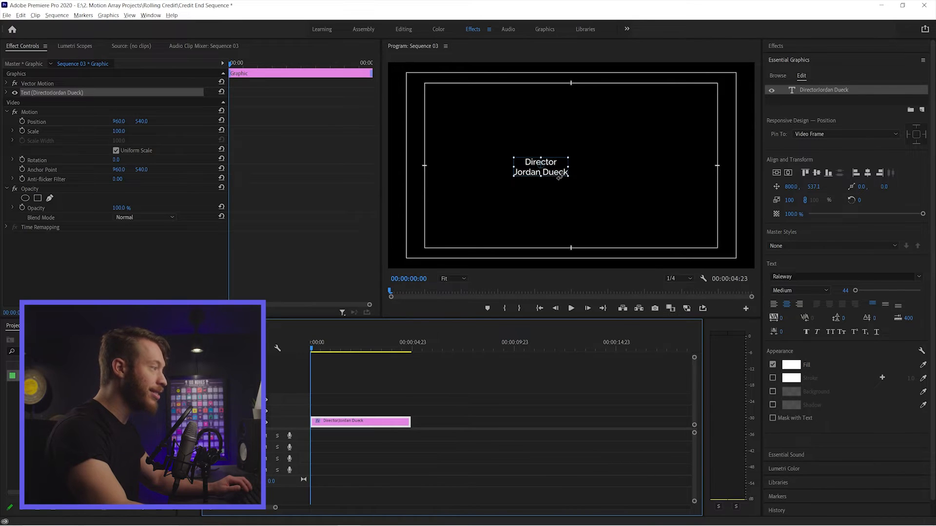
# Drag the credit text around the Program monitor toward the lower left.
pyautogui.moveTo(541, 167); pyautogui.dragTo(574, 162)
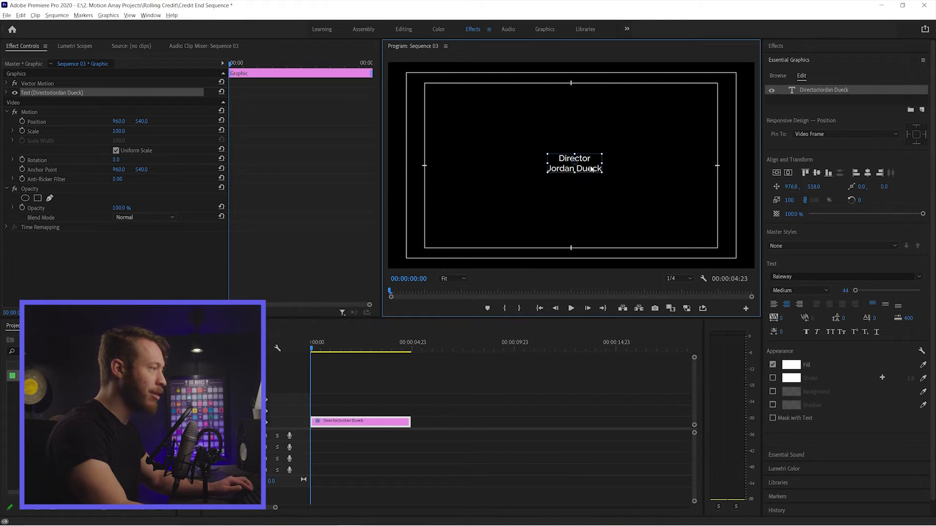
pyautogui.moveTo(574, 163); pyautogui.dragTo(595, 156)
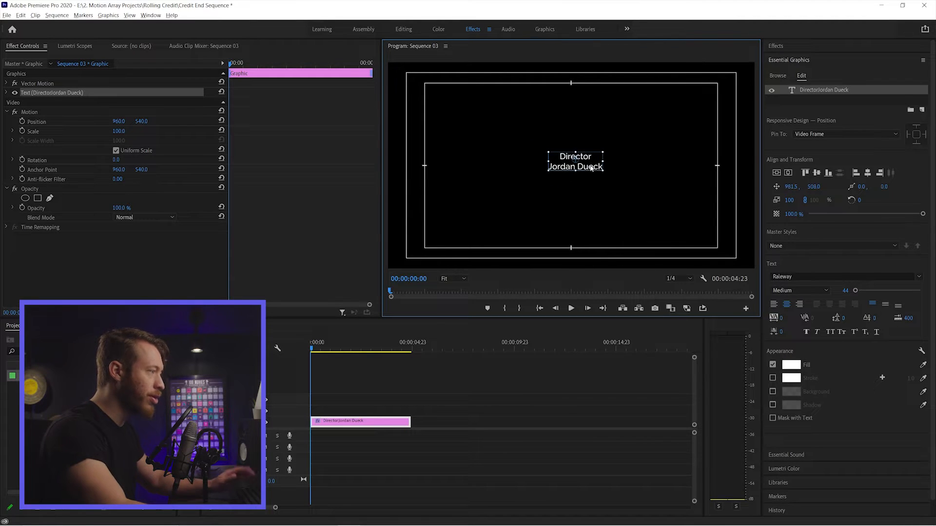
pyautogui.moveTo(575, 161); pyautogui.dragTo(566, 164)
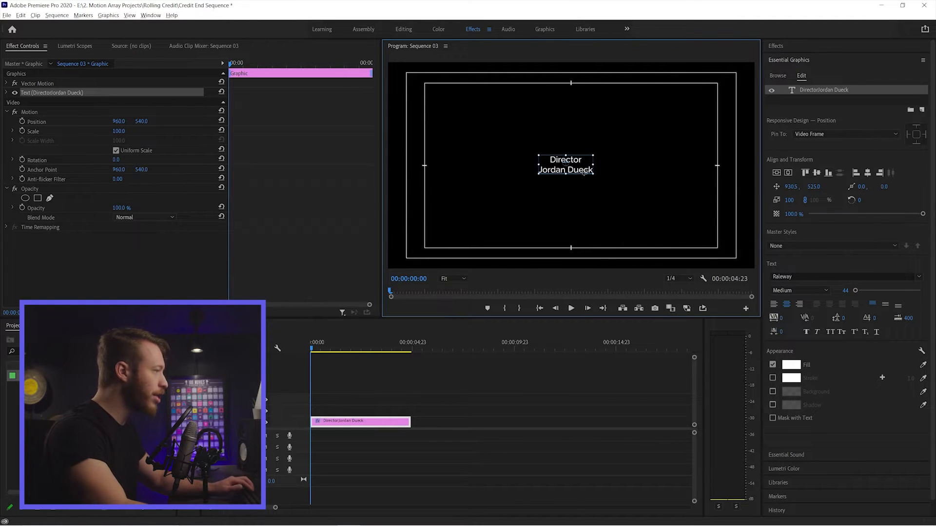
pyautogui.moveTo(566, 164); pyautogui.dragTo(463, 228)
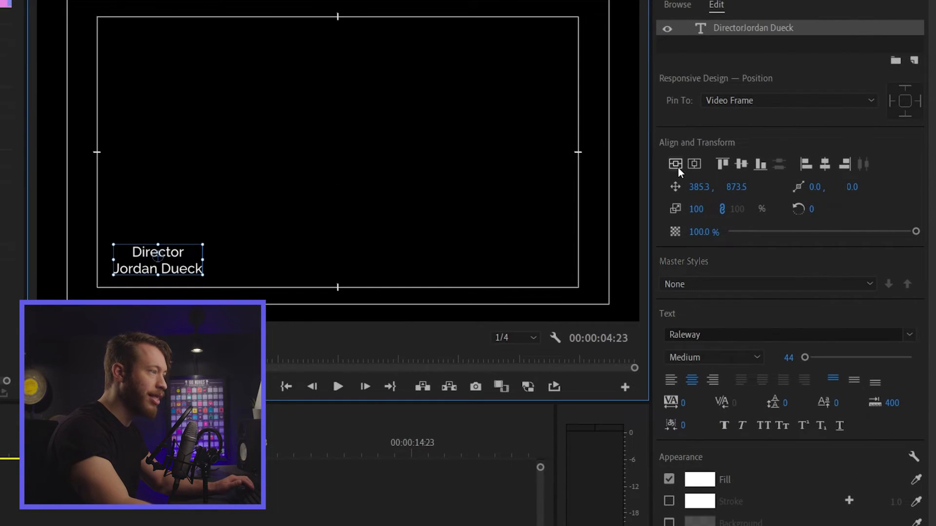
pyautogui.moveTo(695, 166)
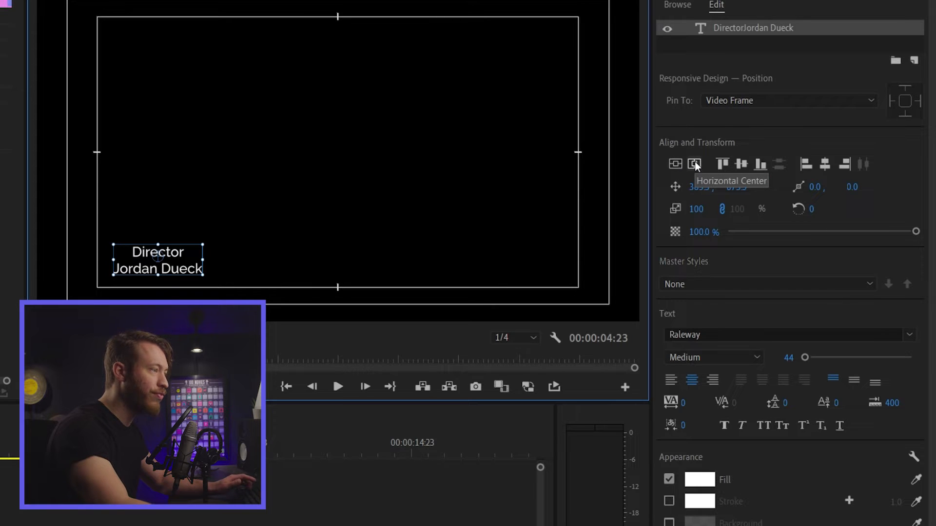
# Centre the credit text horizontally and vertically in the frame with Align and Transform.
pyautogui.click(694, 164)
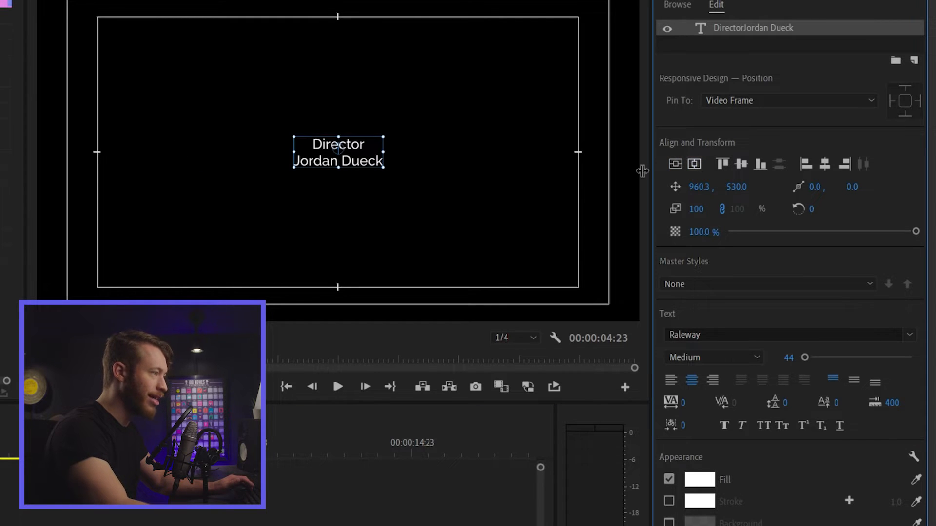
pyautogui.moveTo(338, 153); pyautogui.dragTo(480, 202)
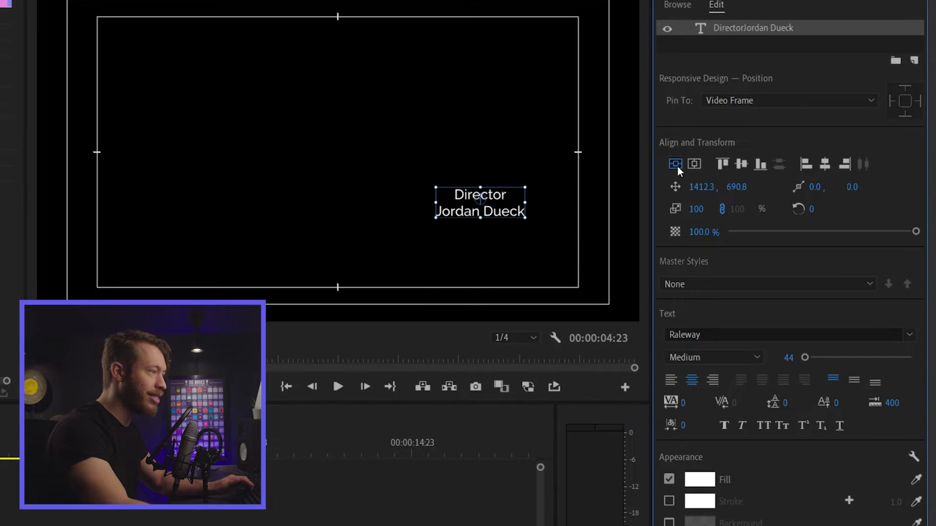
pyautogui.click(676, 164)
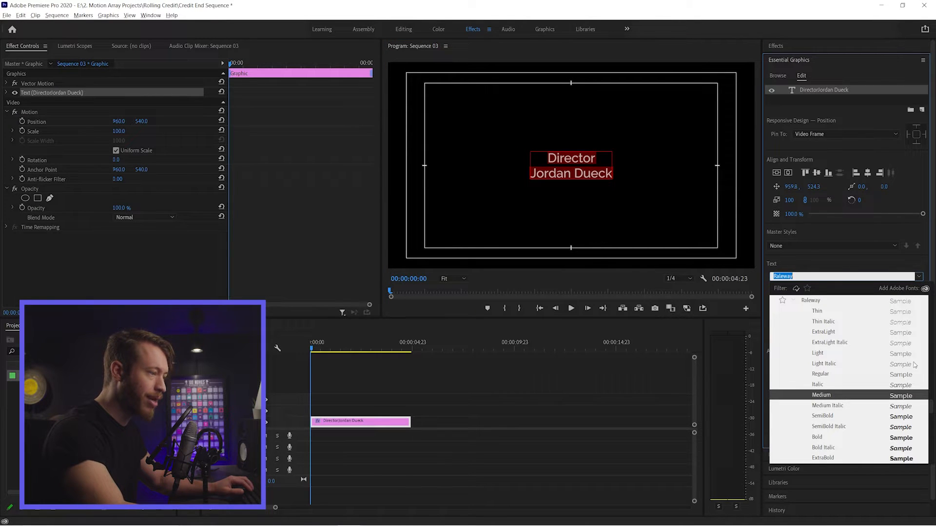
# Raise the font size to 66 and browse the font list for alternatives.
pyautogui.scroll(-3)
pyautogui.write('Archeologicaps')
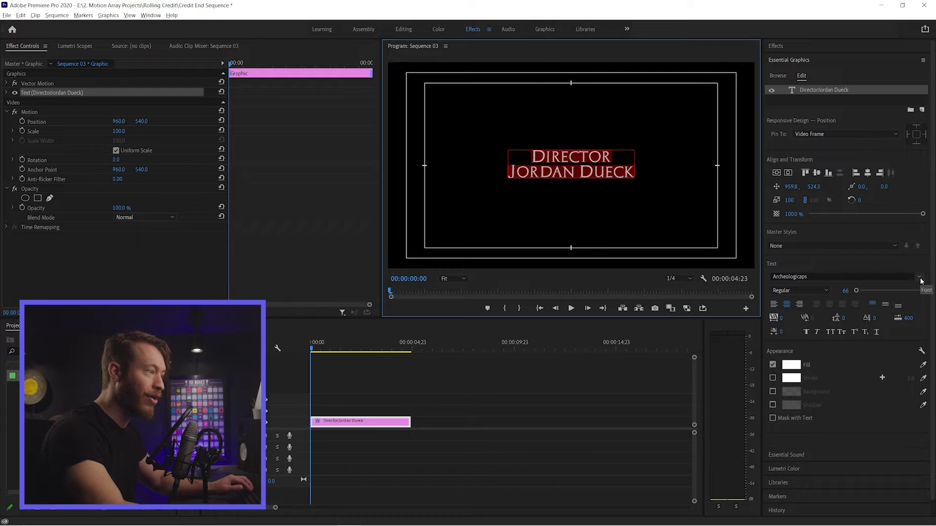
pyautogui.click(921, 277)
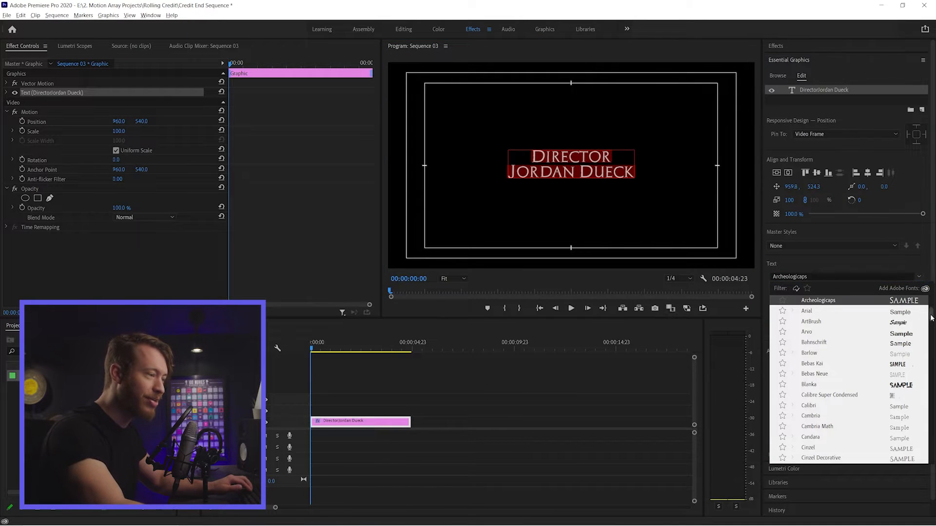
pyautogui.scroll(-3)
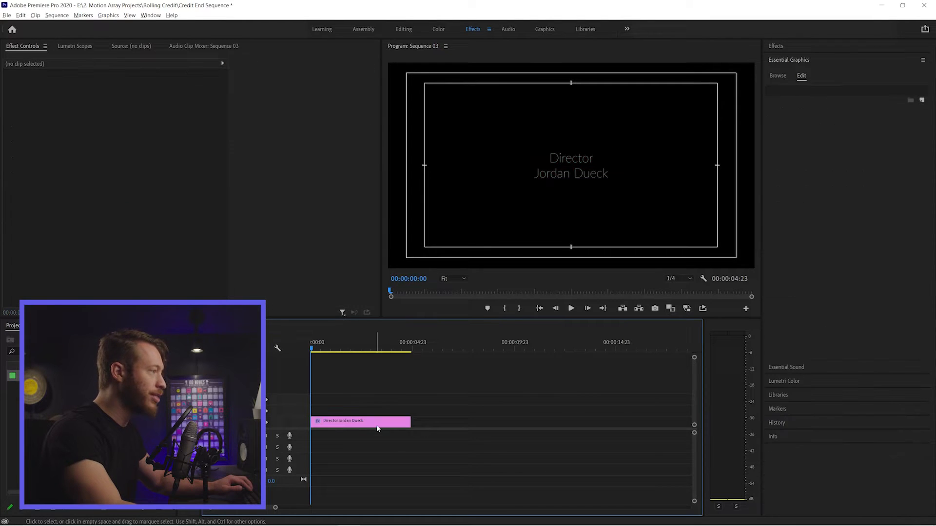
pyautogui.click(377, 421)
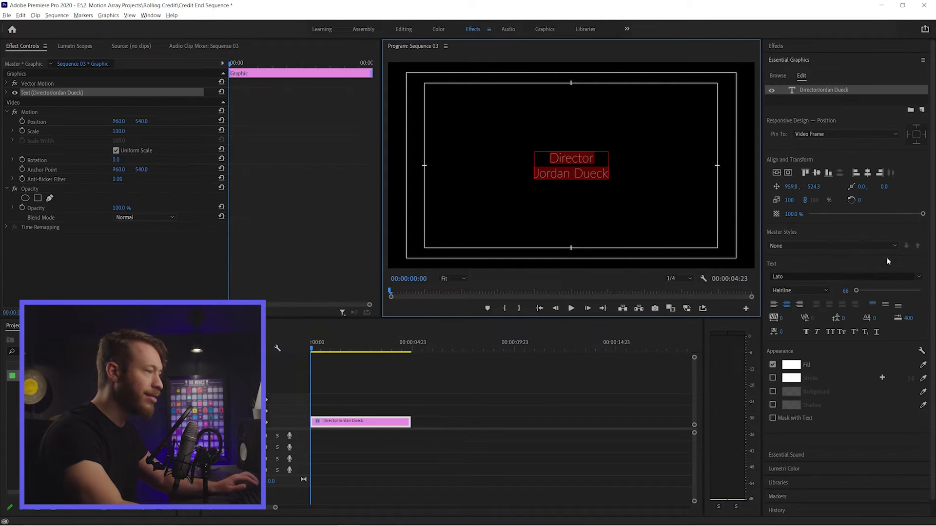
pyautogui.click(846, 276)
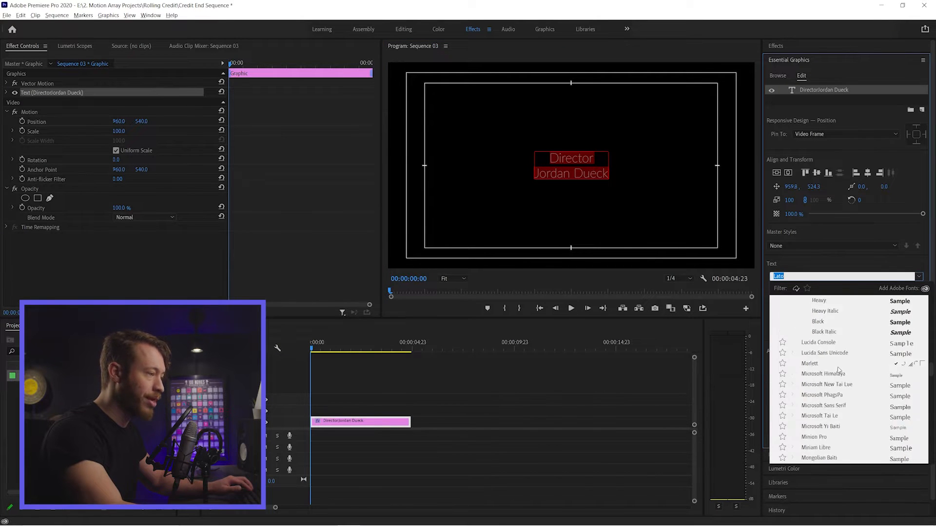
pyautogui.scroll(-3)
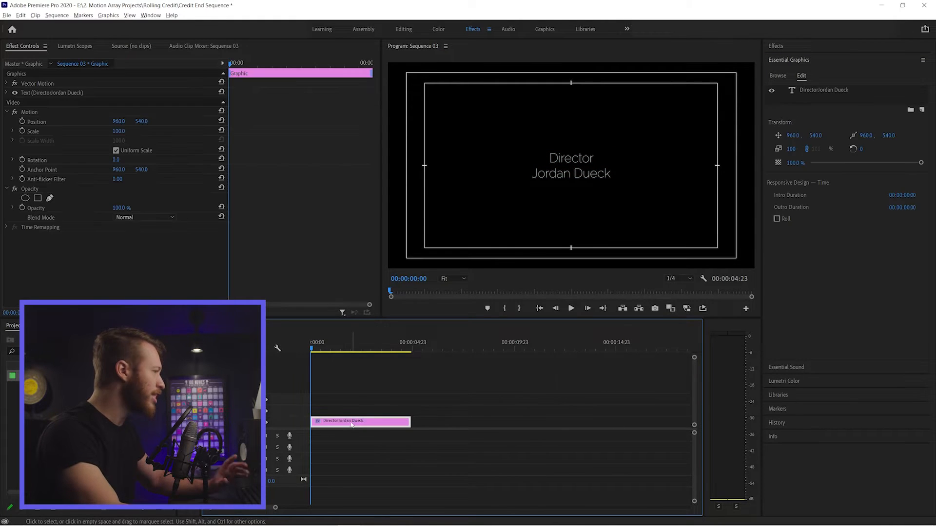
pyautogui.click(572, 166)
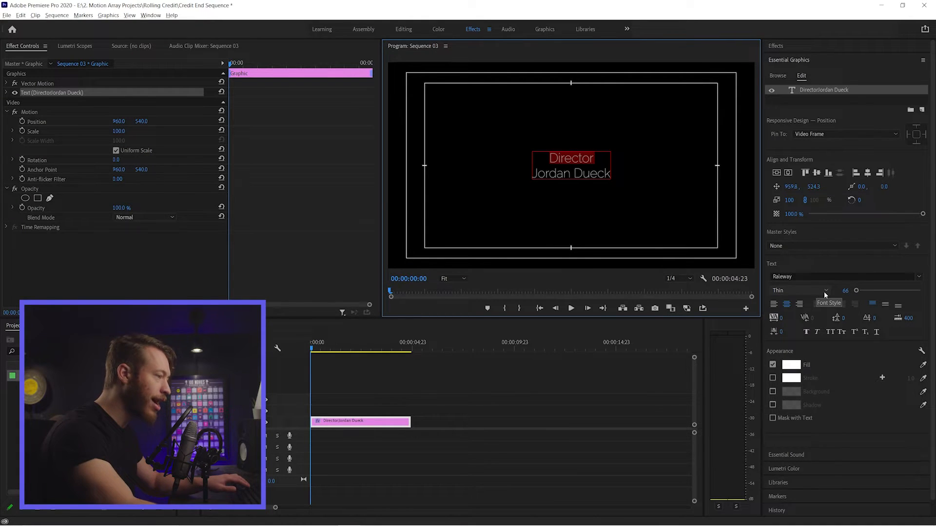
# Try Bold and Medium Italic on 'Director', settling on a regular Raleway weight.
pyautogui.click(800, 291)
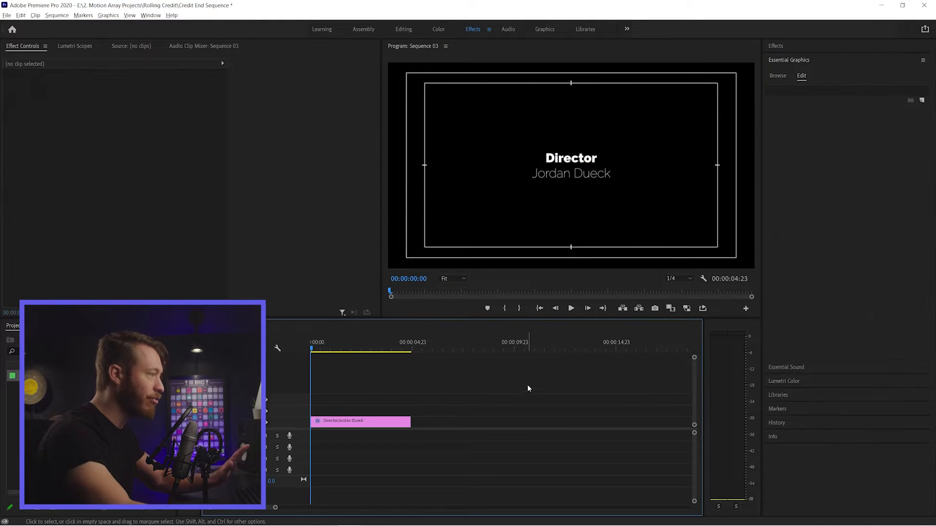
pyautogui.click(361, 421)
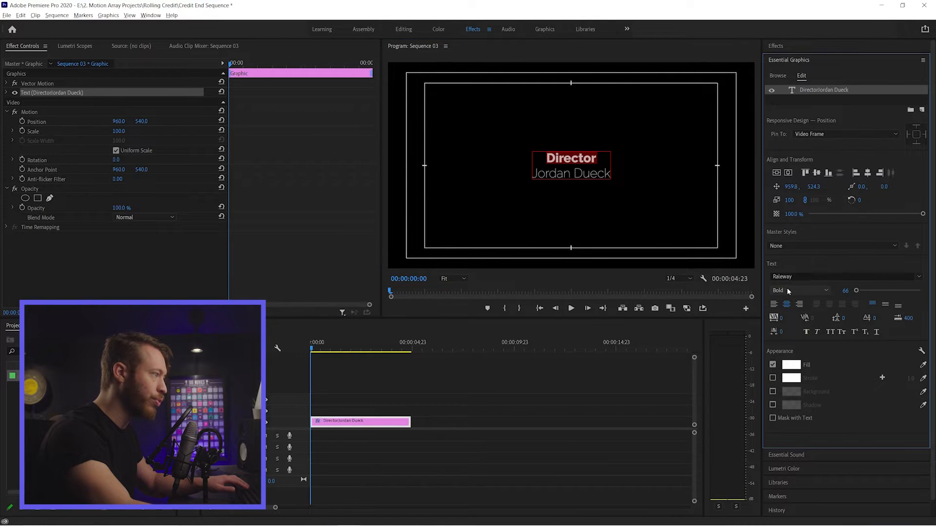
pyautogui.click(799, 291)
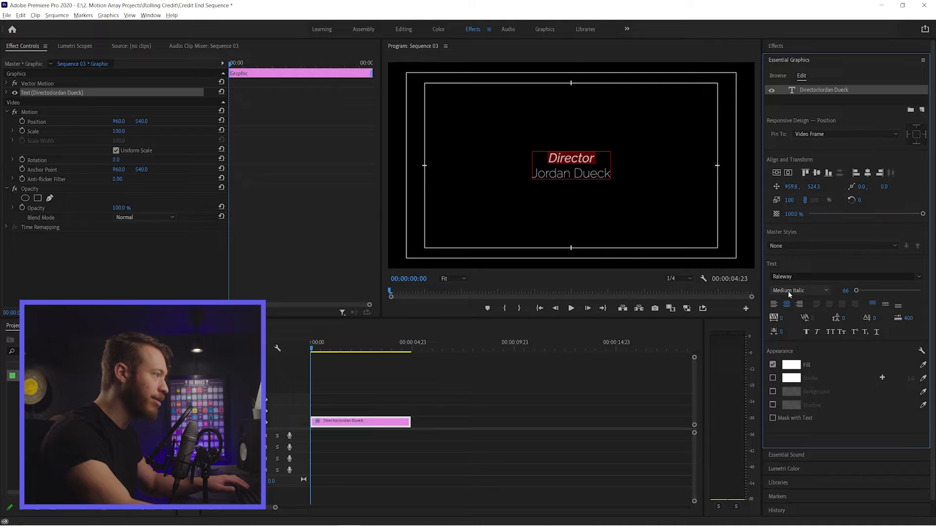
pyautogui.click(800, 291)
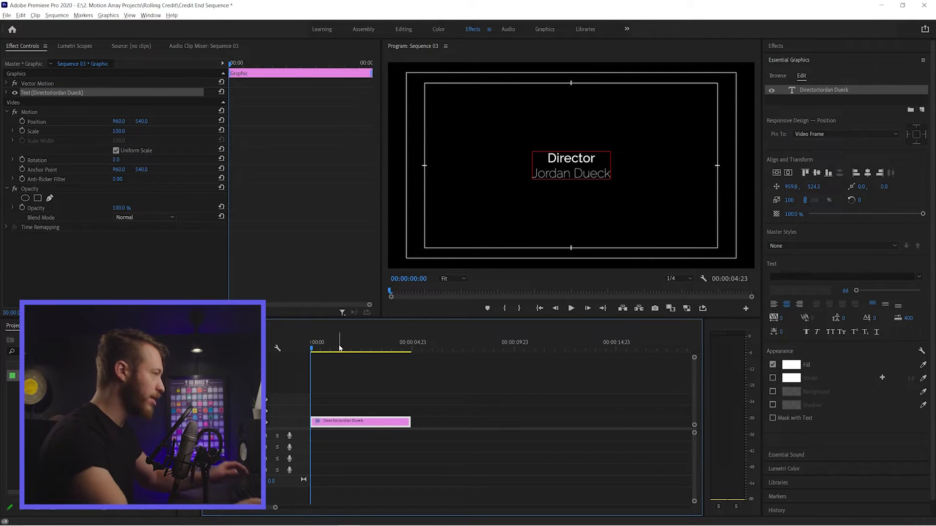
pyautogui.click(394, 348)
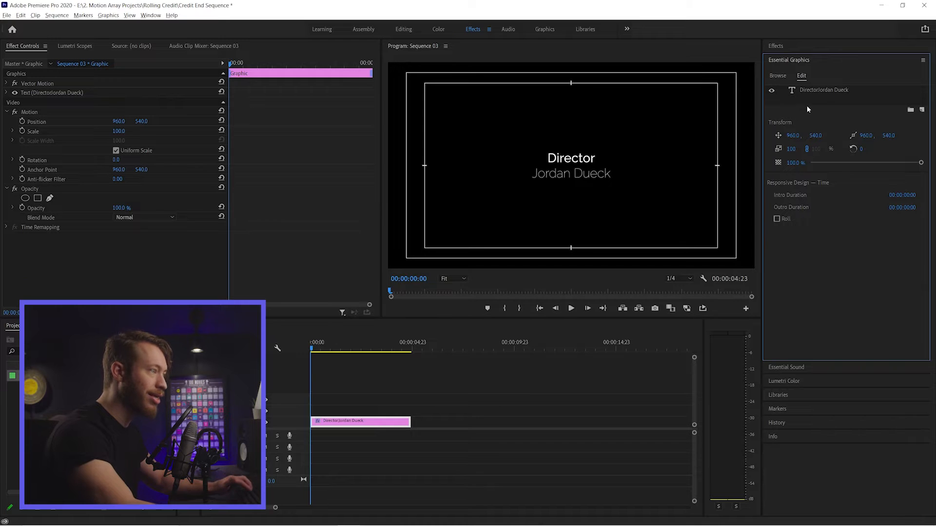
pyautogui.moveTo(777, 220)
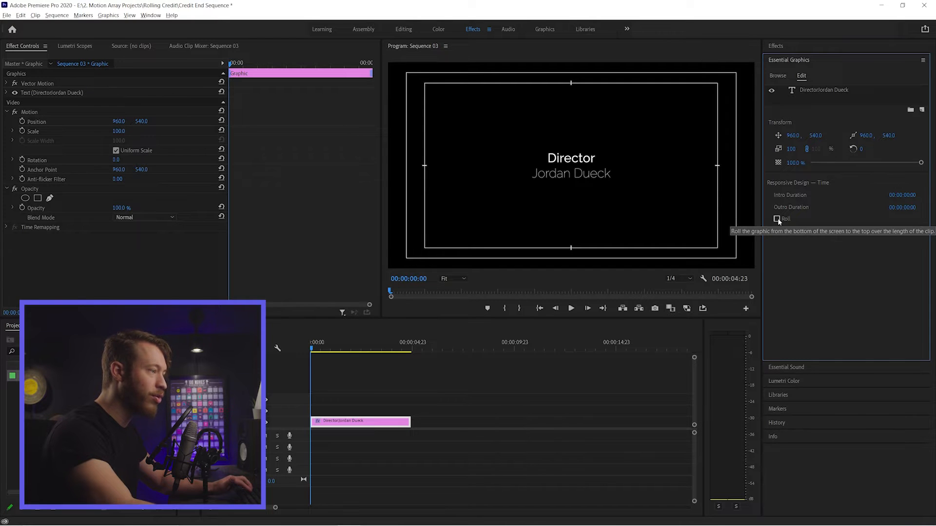
# Enable Roll under Responsive Design – Time so the credit scrolls up the frame.
pyautogui.click(777, 219)
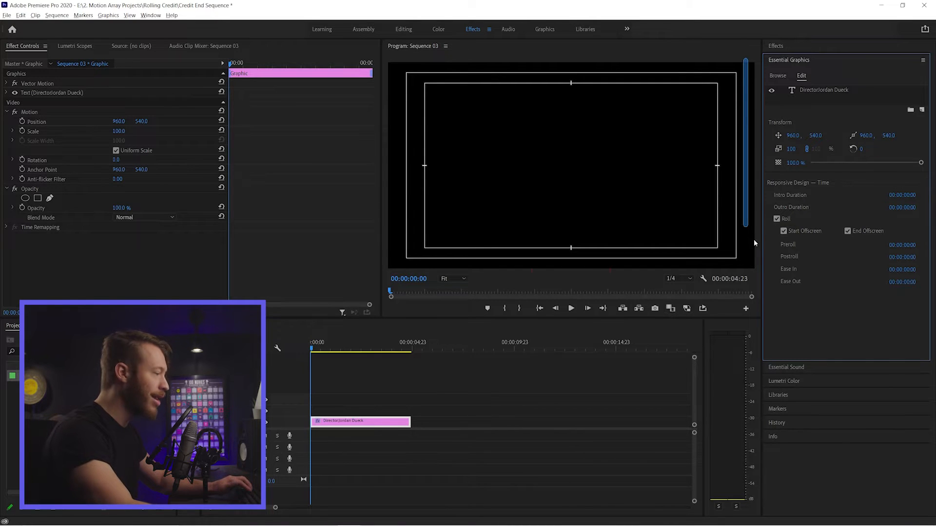
pyautogui.click(571, 308)
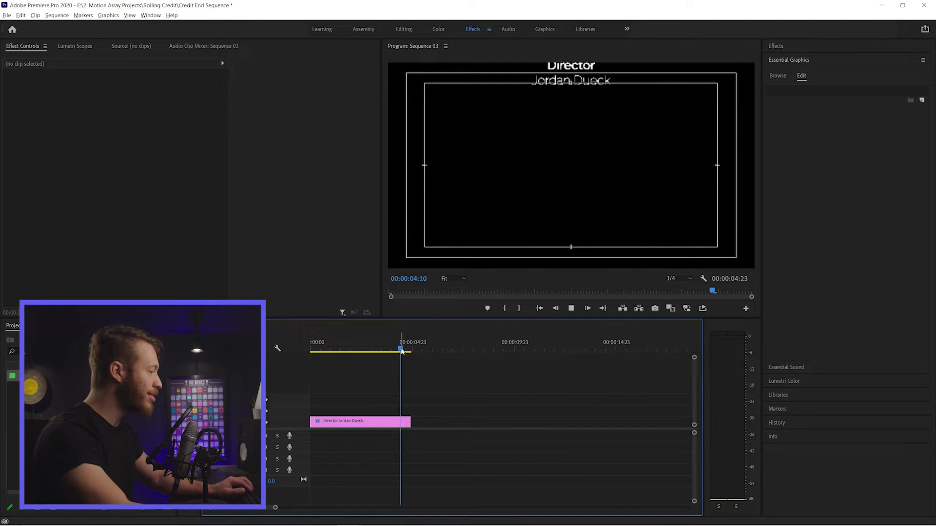
# Scrub through the roll and drag the clip's end edge to change its duration.
pyautogui.click(359, 421)
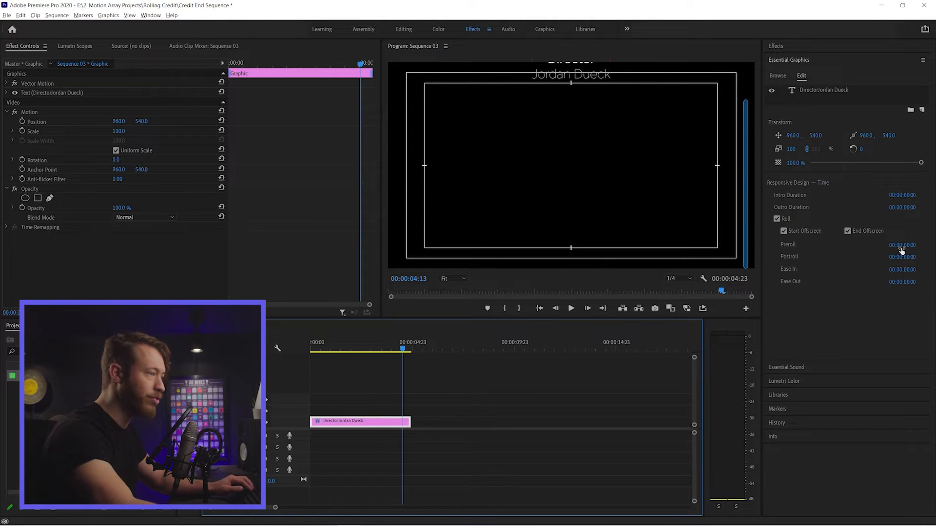
pyautogui.moveTo(590, 365)
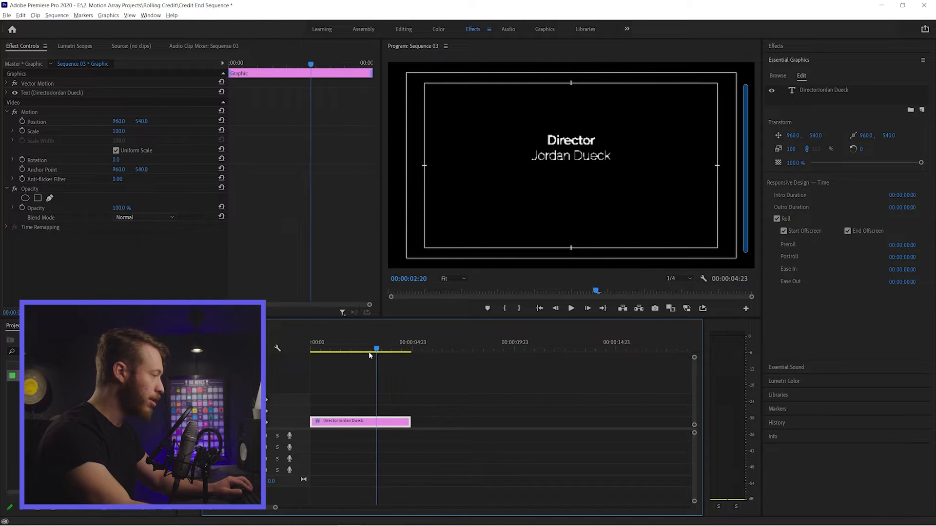
pyautogui.moveTo(377, 348); pyautogui.dragTo(342, 348)
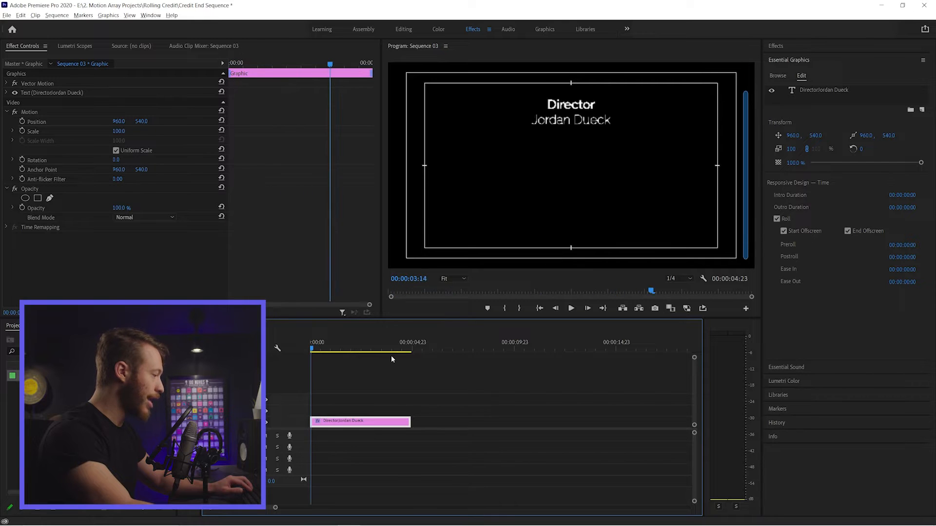
pyautogui.moveTo(411, 421); pyautogui.dragTo(453, 421)
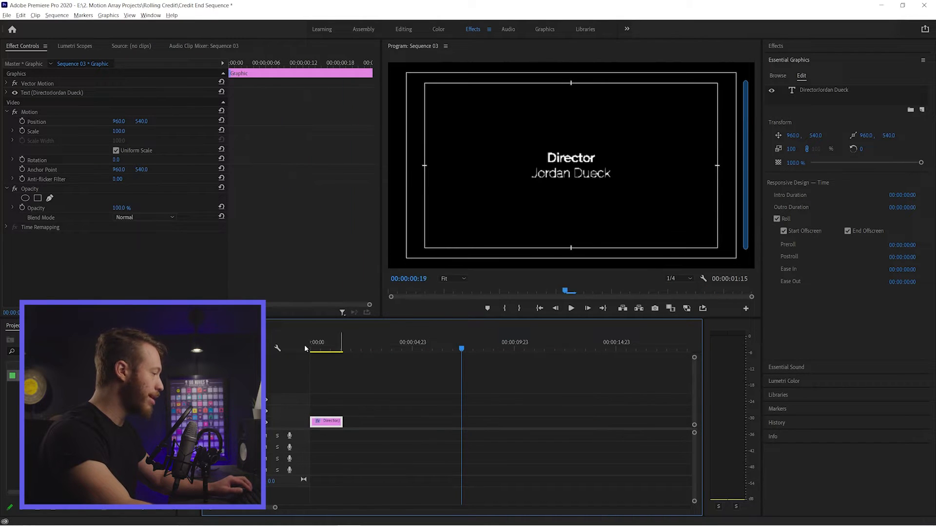
pyautogui.click(339, 347)
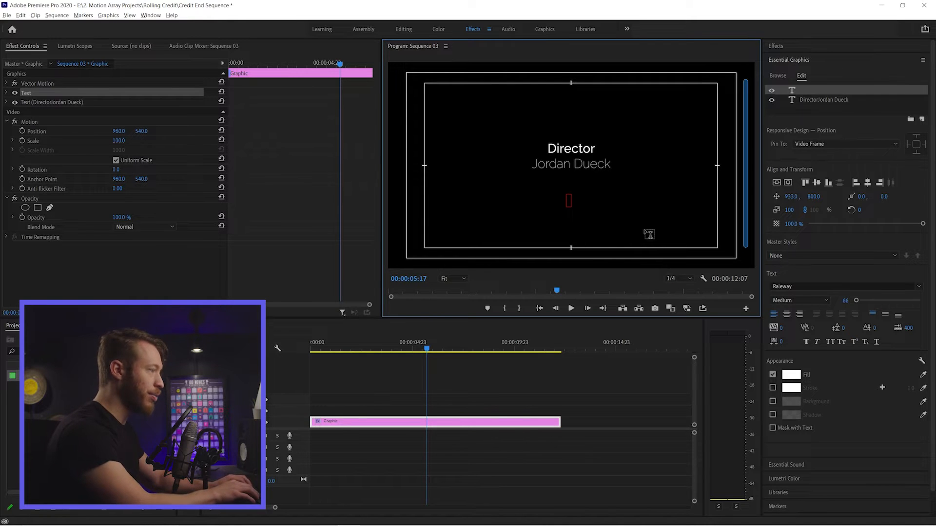
# Type a centred 'CAST' heading below the Director credit and preview the roll.
pyautogui.write('CAST')
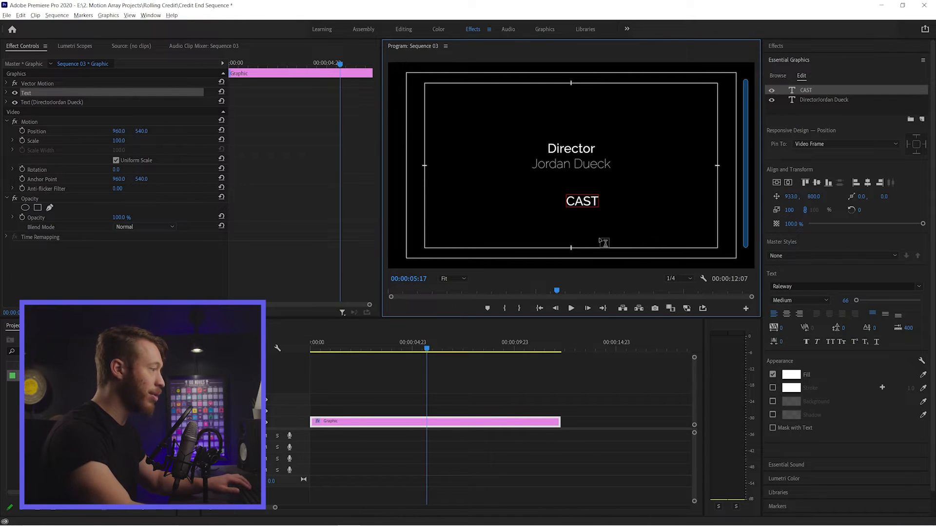
pyautogui.click(582, 201)
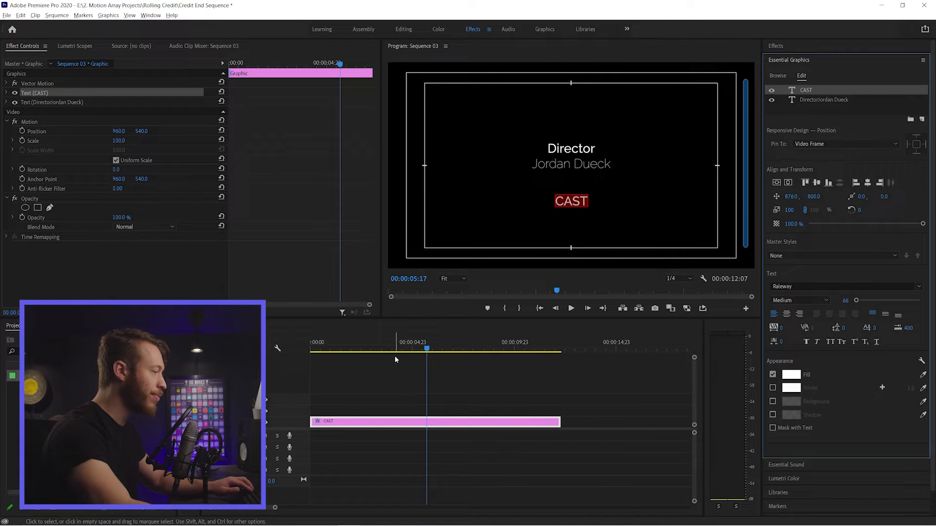
pyautogui.click(336, 350)
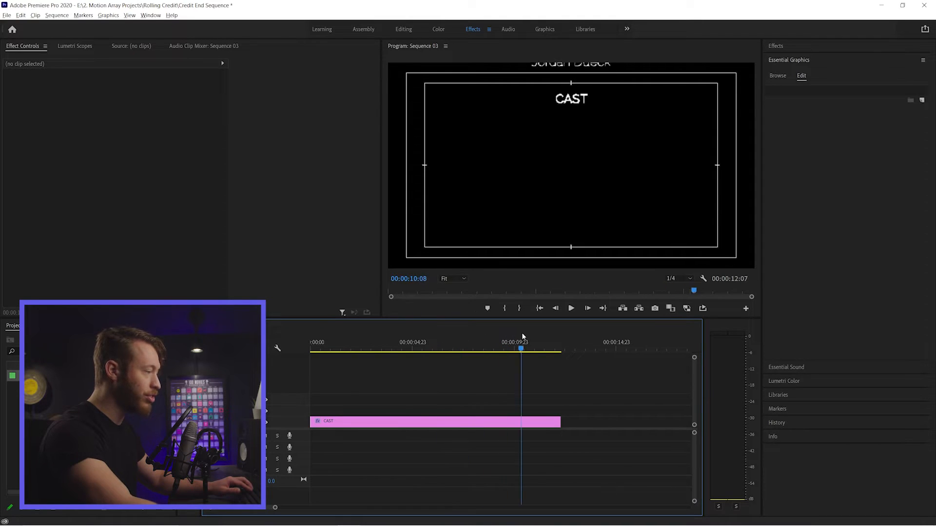
pyautogui.click(452, 348)
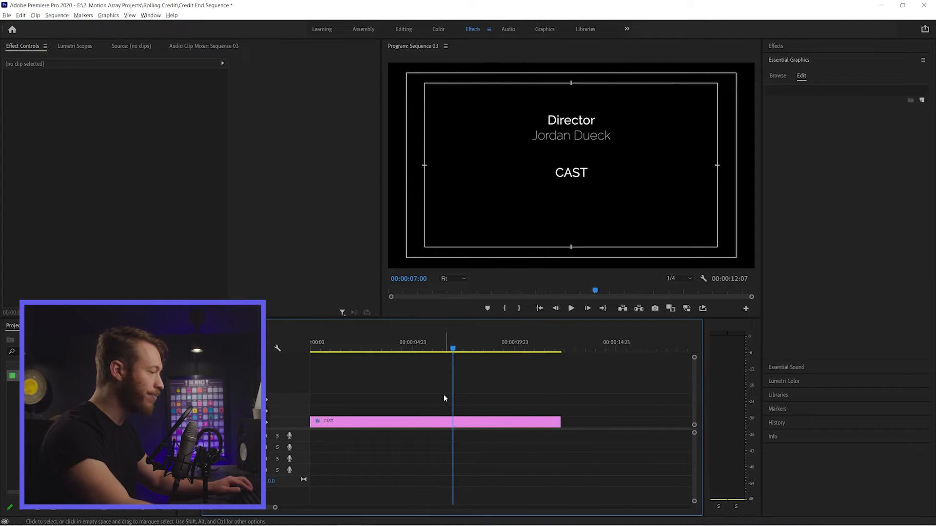
# Select the CAST text layer in the graphic to adjust it.
pyautogui.click(463, 421)
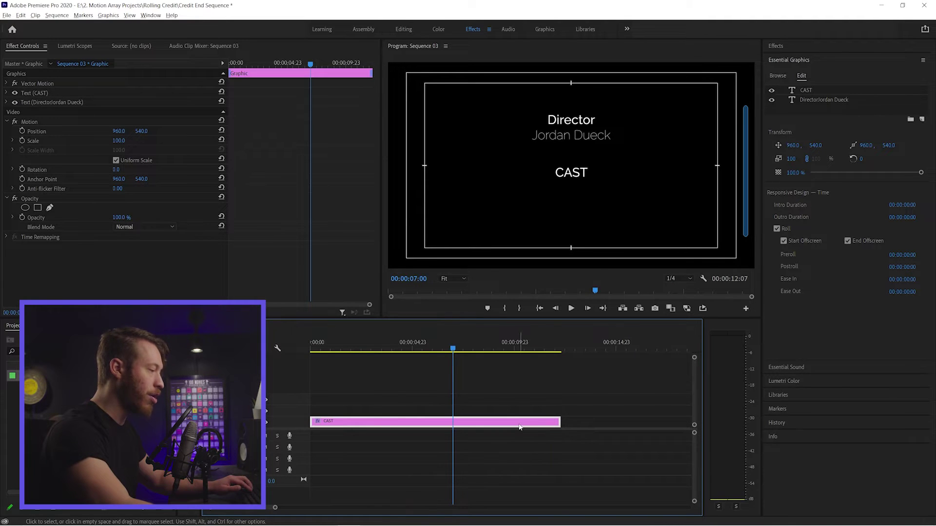
pyautogui.click(805, 90)
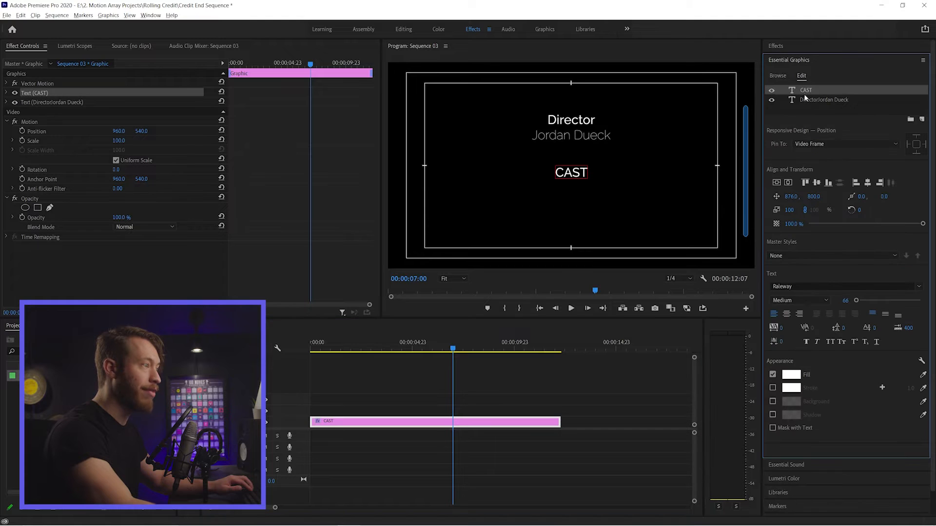
pyautogui.click(825, 99)
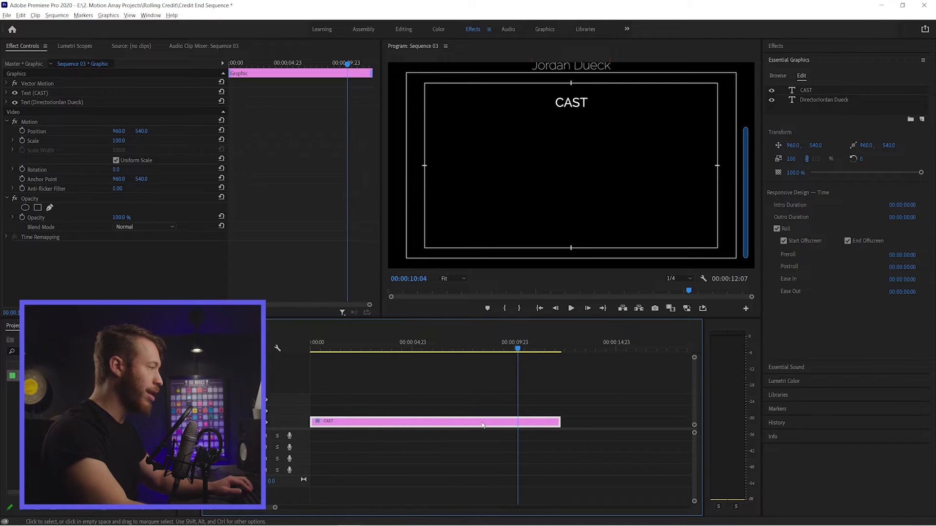
pyautogui.moveTo(514, 405)
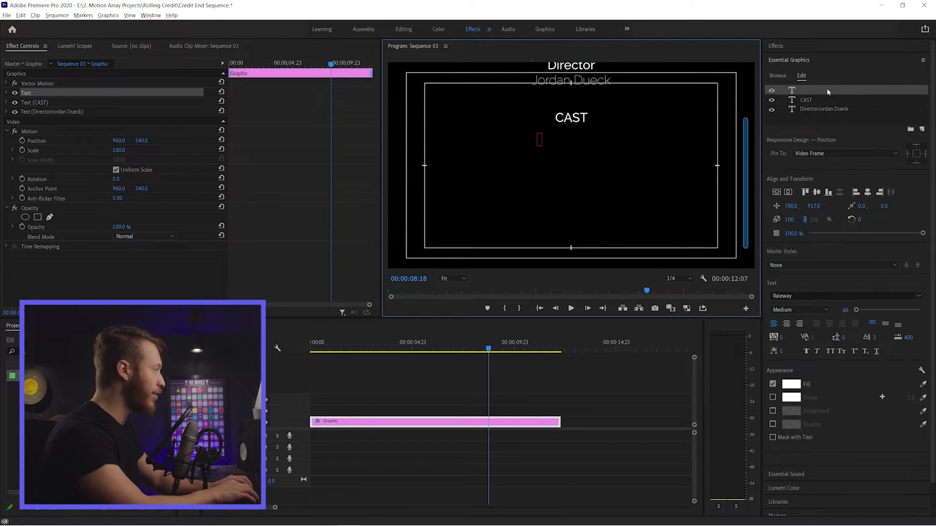
# List Protagonist, Supporting Character, Comic Relief, Villian and Wise Mentor at font size 46.
pyautogui.write('Protagonist')
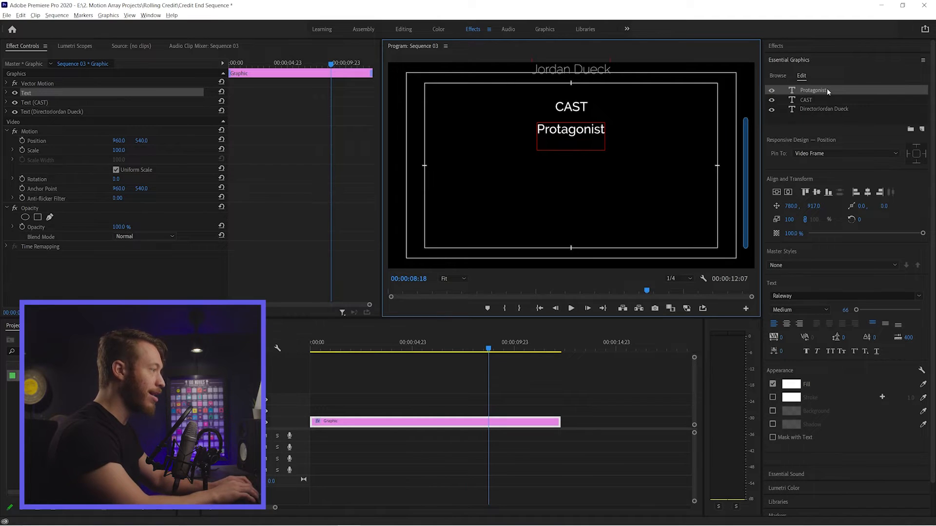
pyautogui.write('Supporting Character')
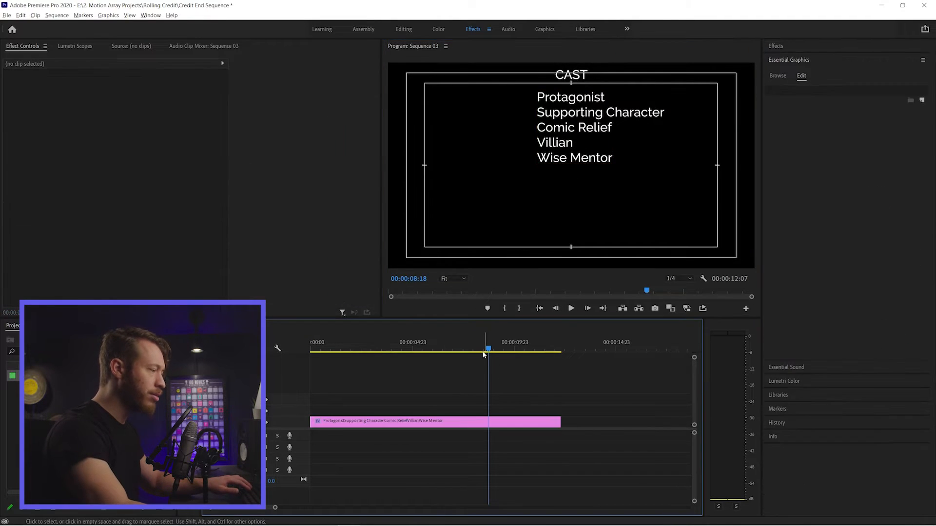
pyautogui.click(435, 421)
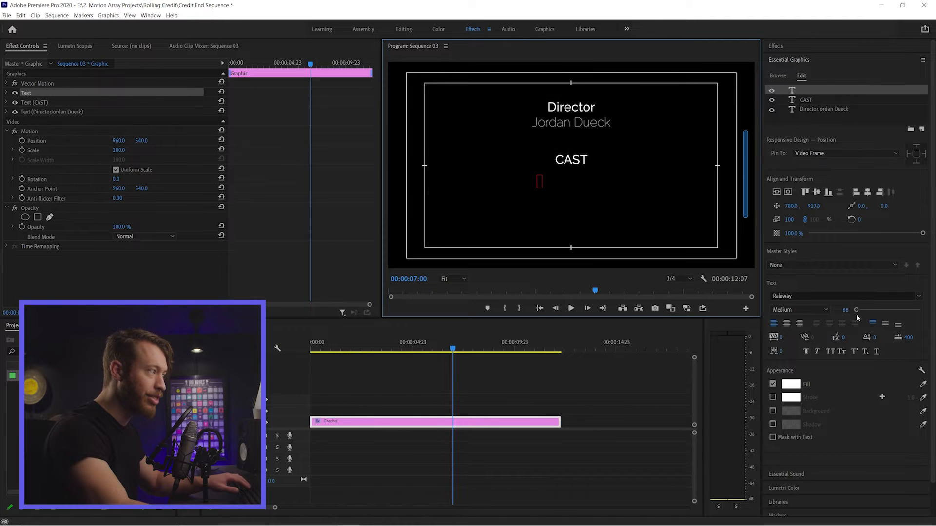
pyautogui.write('Protagonist')
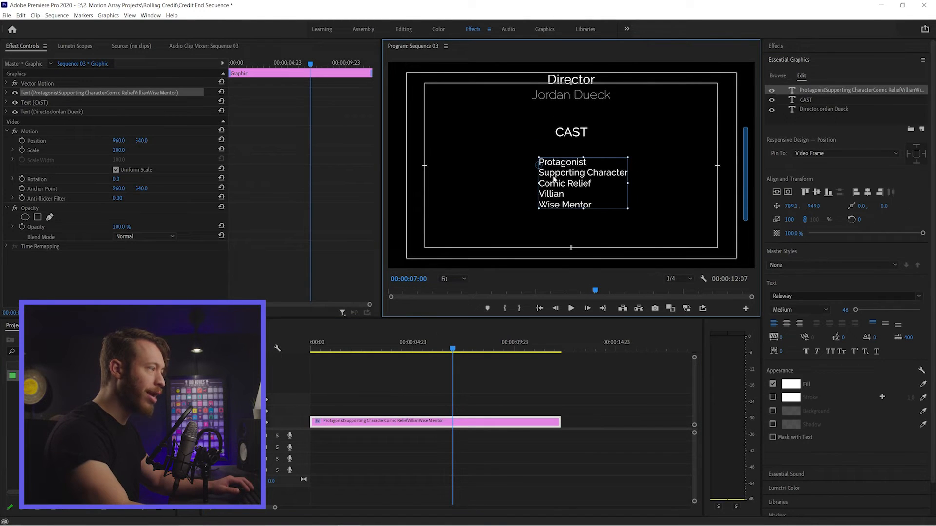
# Right-align the roles list and position it ending just left of centre under CAST.
pyautogui.moveTo(562, 174); pyautogui.dragTo(576, 169)
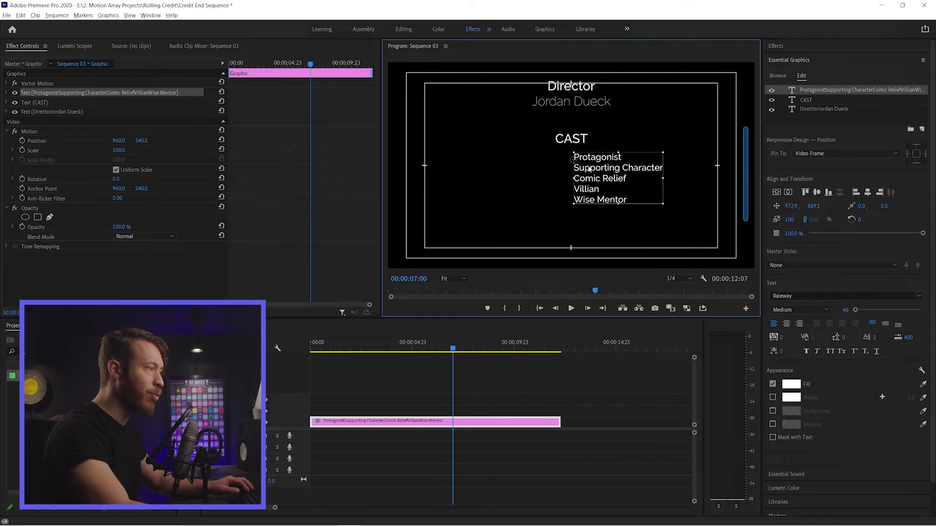
pyautogui.moveTo(618, 177); pyautogui.dragTo(559, 178)
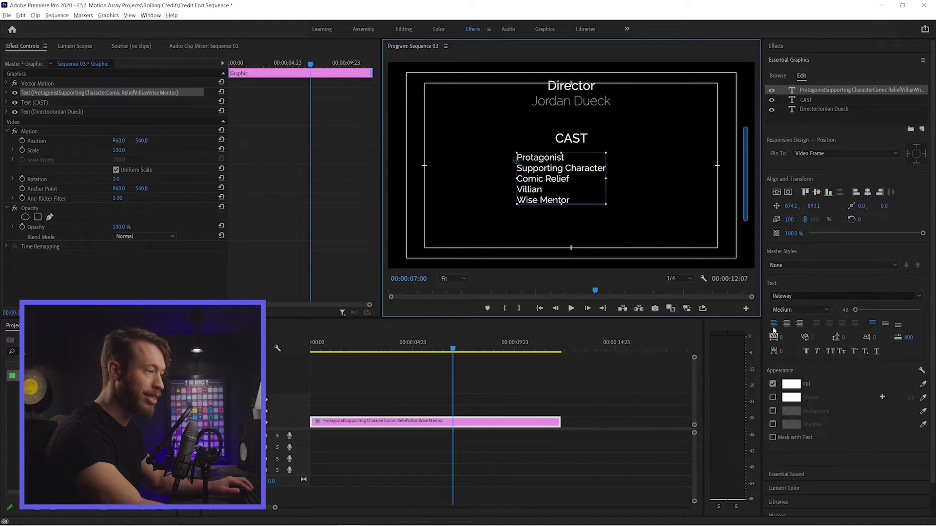
pyautogui.moveTo(799, 324)
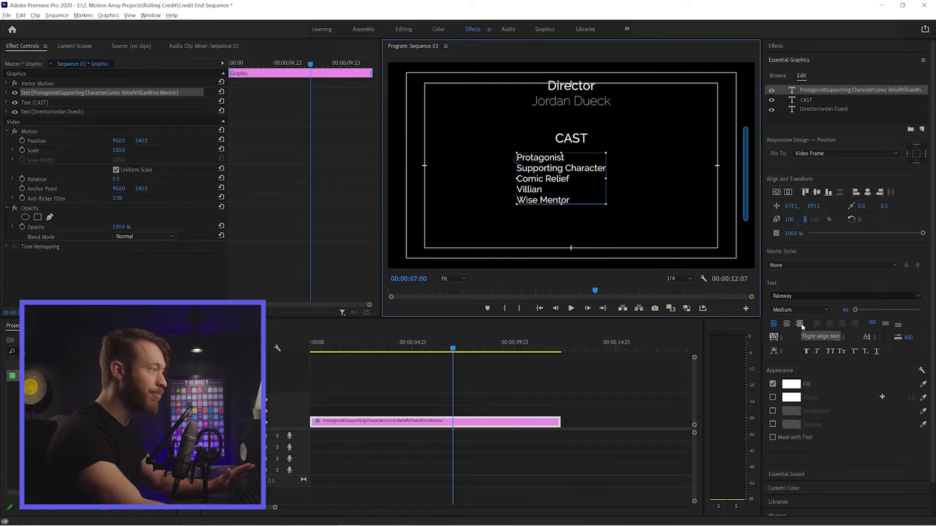
pyautogui.click(799, 324)
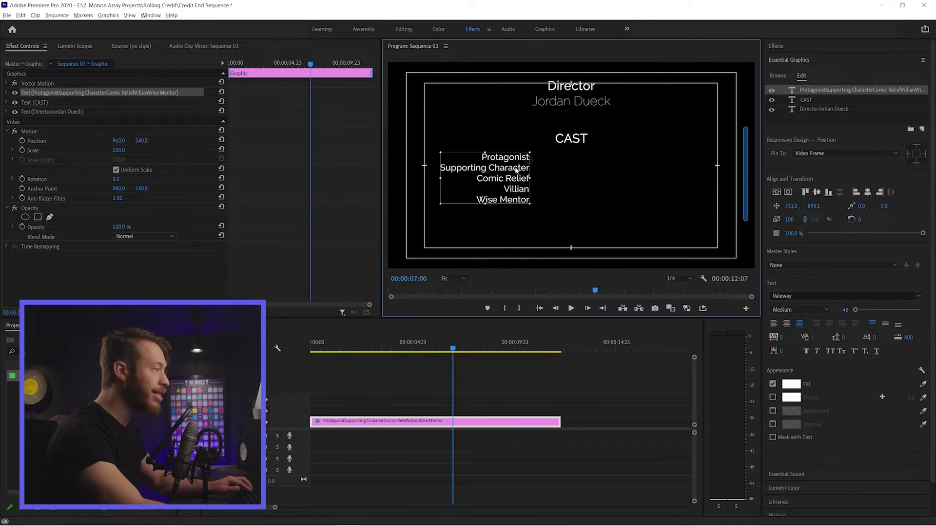
pyautogui.moveTo(484, 177); pyautogui.dragTo(517, 178)
pyautogui.write('aa')
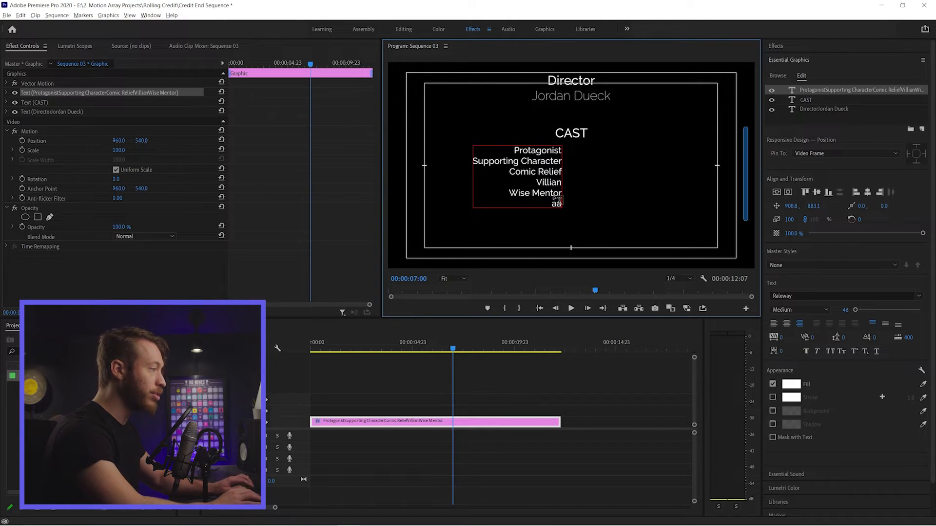
pyautogui.write('sdfdsfasdf')
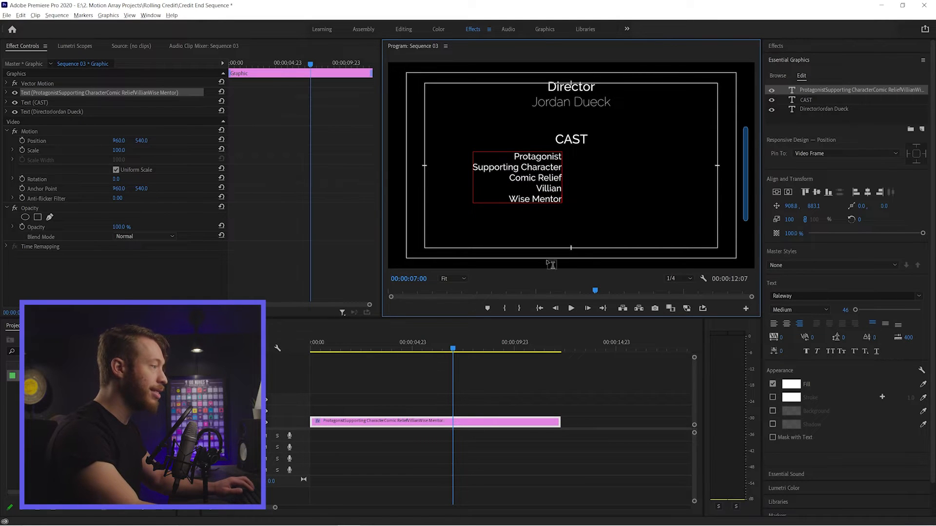
pyautogui.click(538, 158)
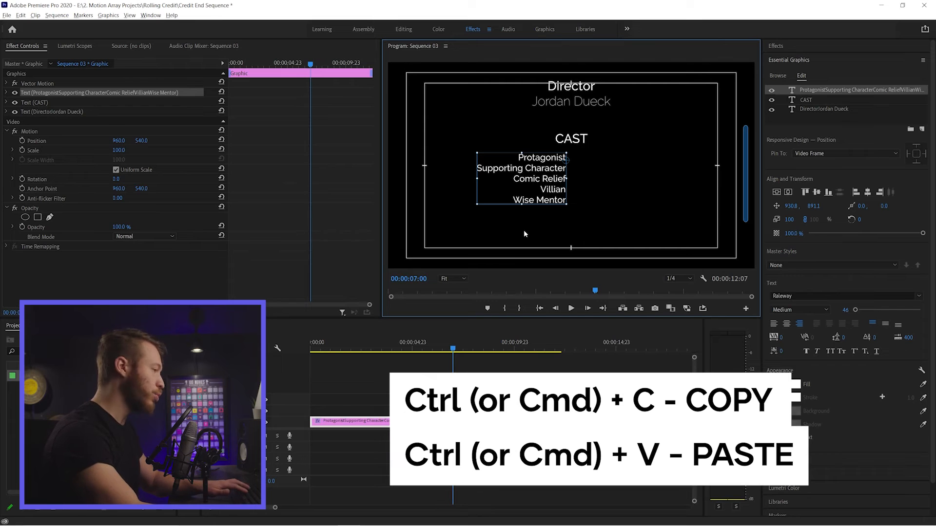
# Paste a duplicate of the roles text layer for the actor names column.
pyautogui.press('ctrl+v')
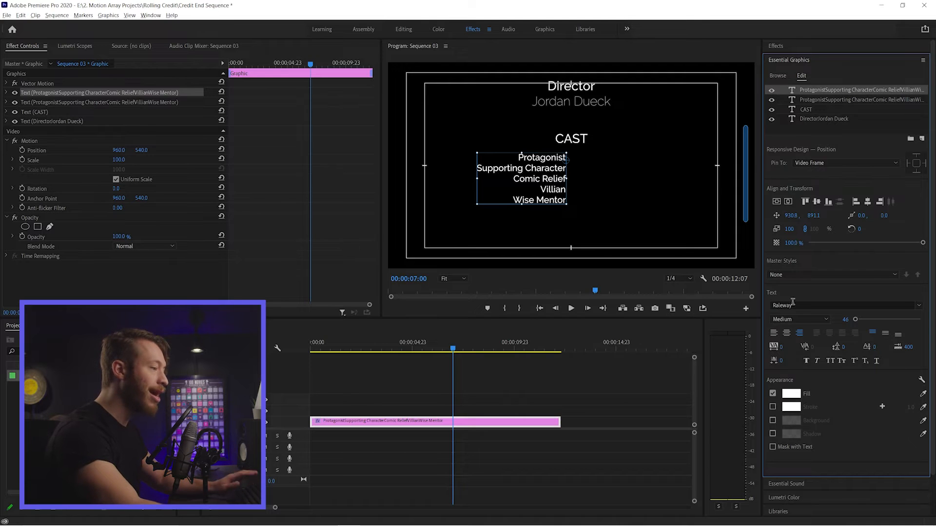
pyautogui.moveTo(773, 333)
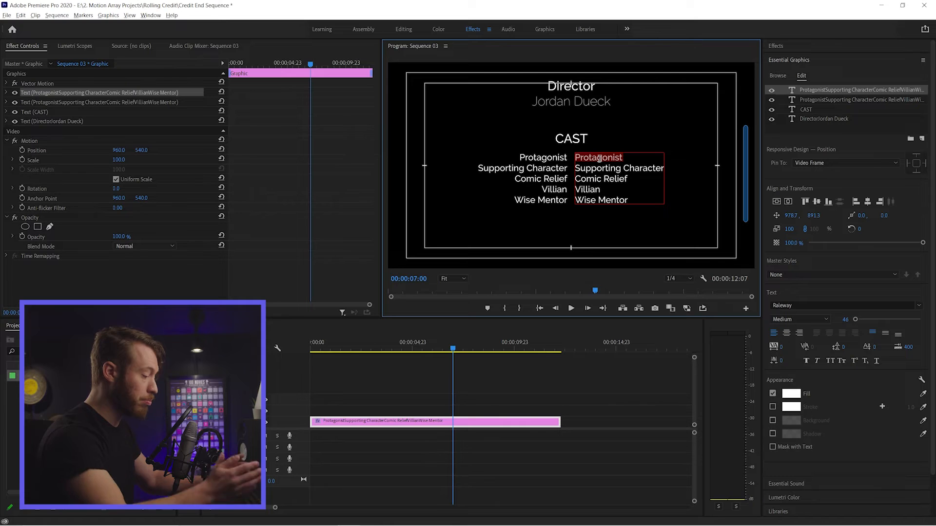
# Overwrite the first copied role line with the actor name Joe Gardner.
pyautogui.write('Joe')
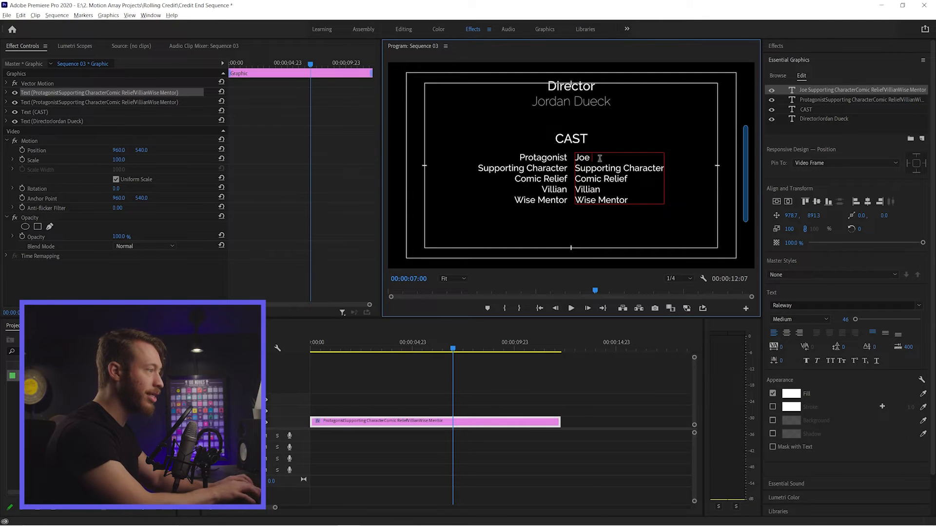
pyautogui.write('Gardner')
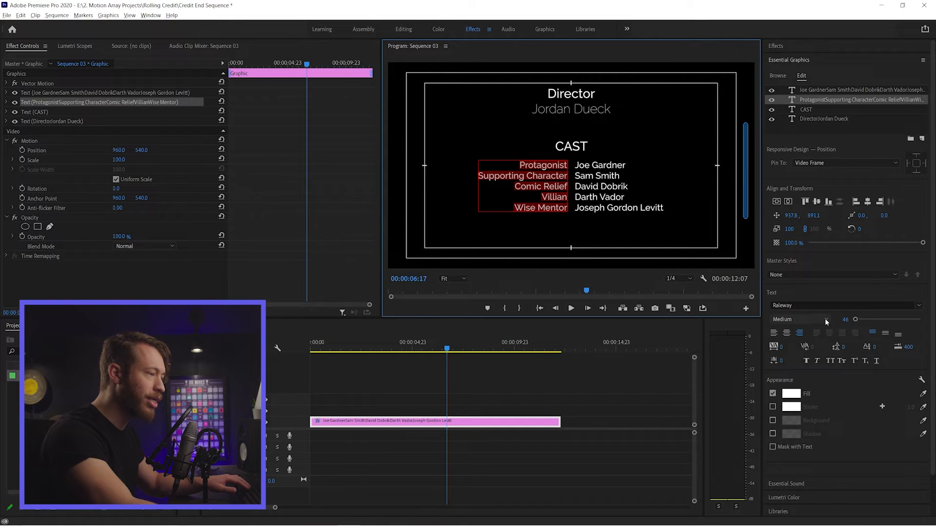
pyautogui.click(824, 318)
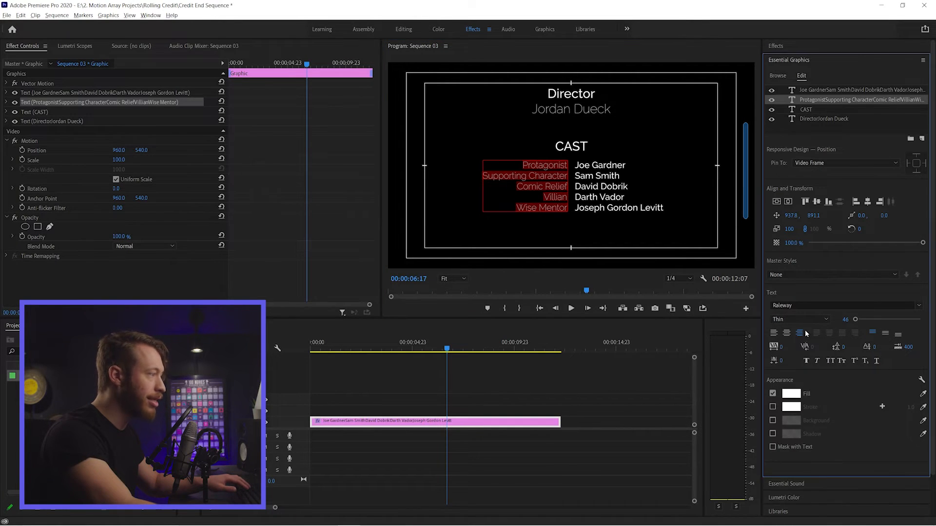
pyautogui.click(613, 391)
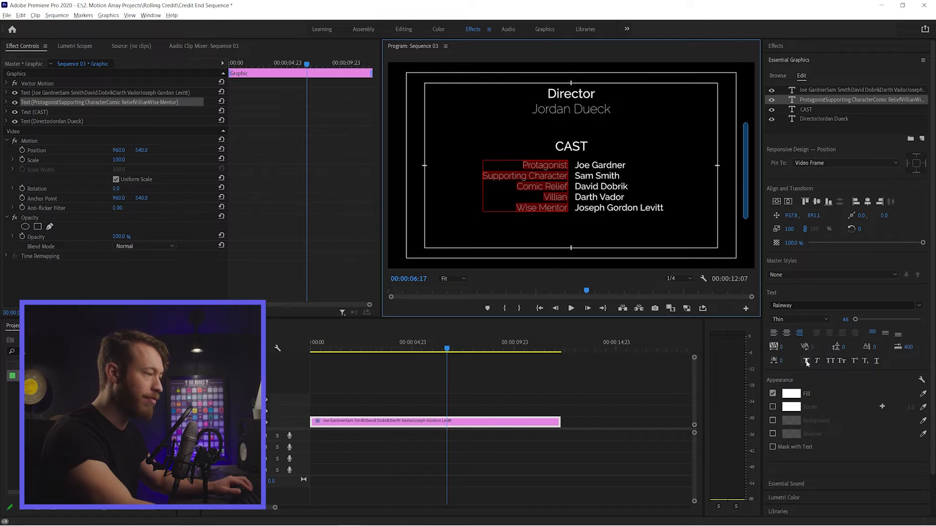
pyautogui.moveTo(817, 361)
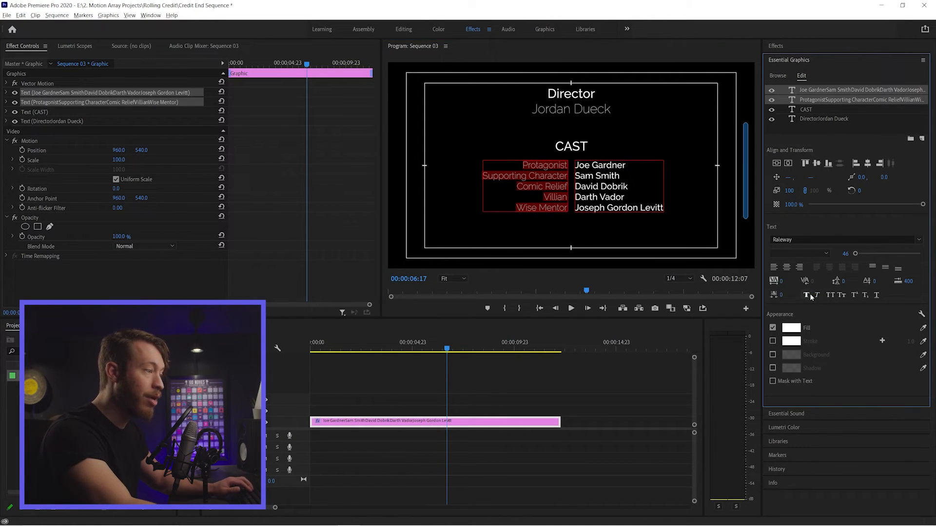
pyautogui.moveTo(832, 296)
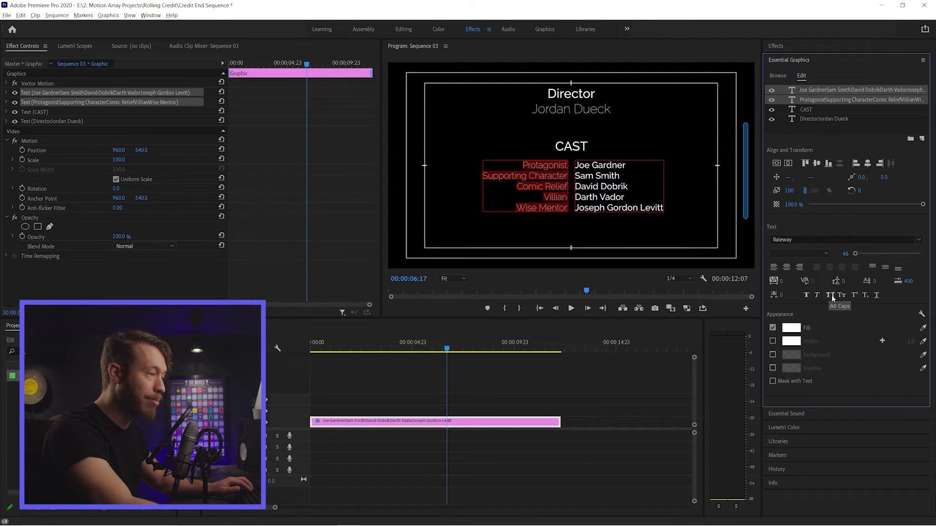
pyautogui.click(833, 295)
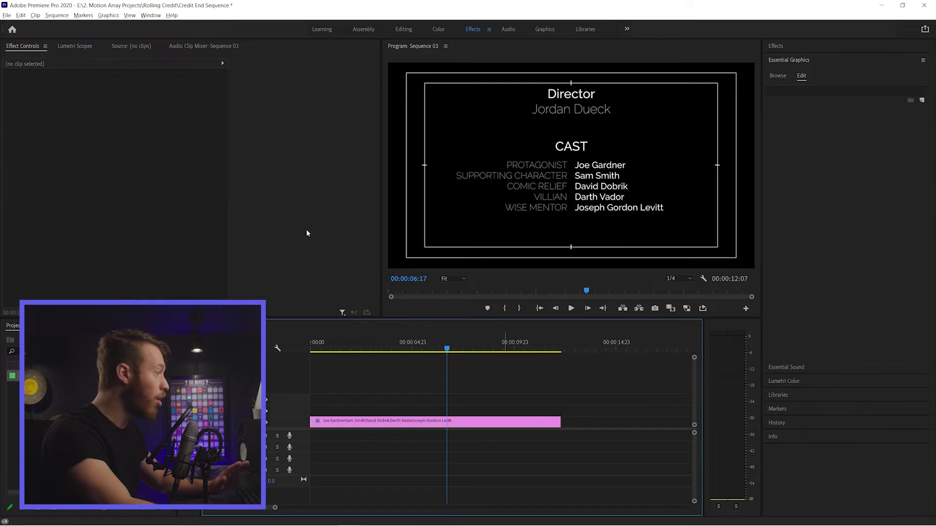
pyautogui.click(435, 421)
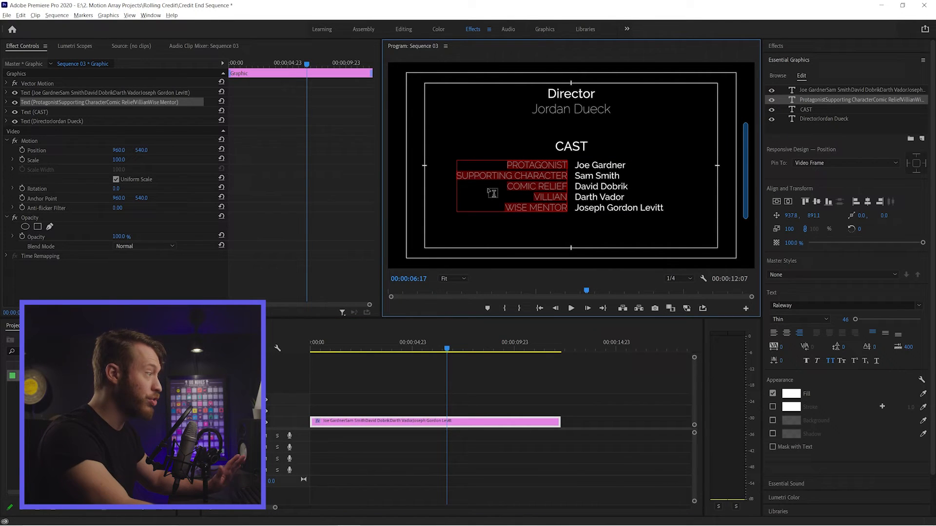
pyautogui.moveTo(829, 362)
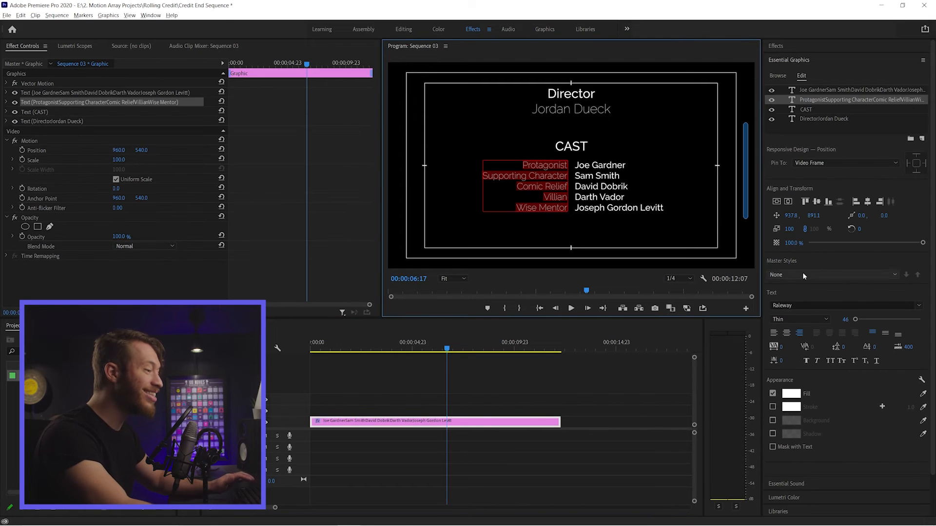
pyautogui.moveTo(843, 361)
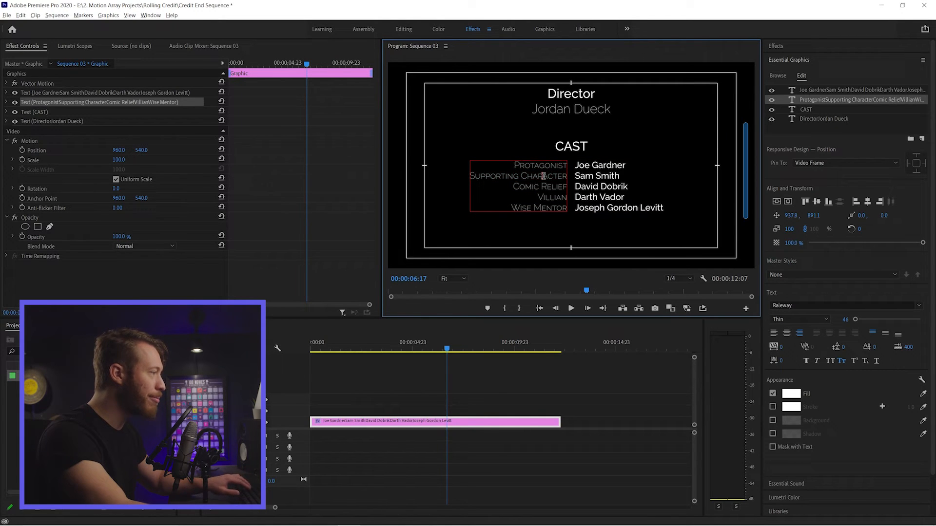
# Apply Small Caps to the actor names column and preview the credits at full resolution.
pyautogui.click(543, 388)
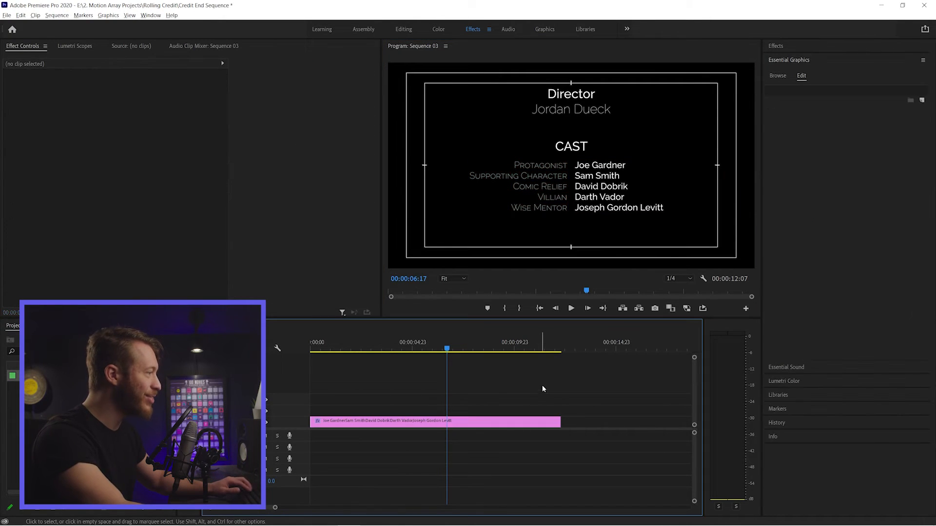
pyautogui.click(434, 421)
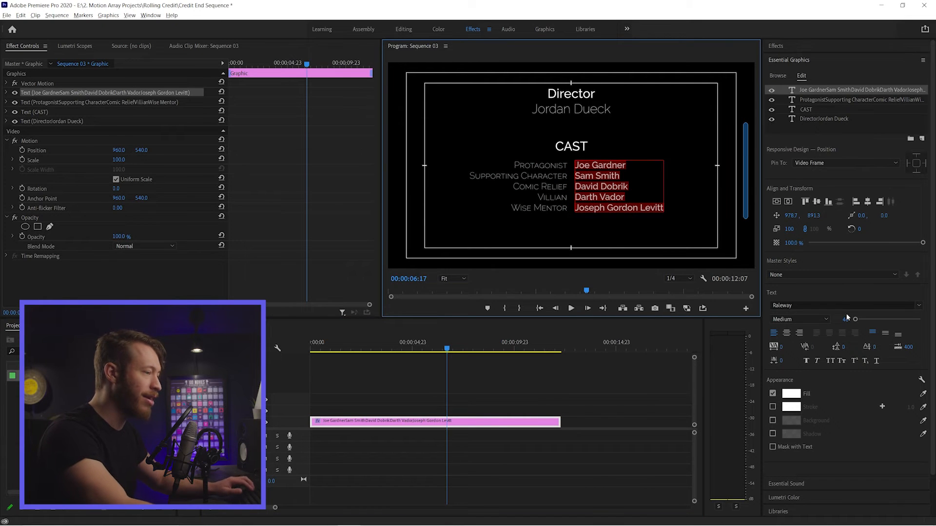
pyautogui.click(842, 361)
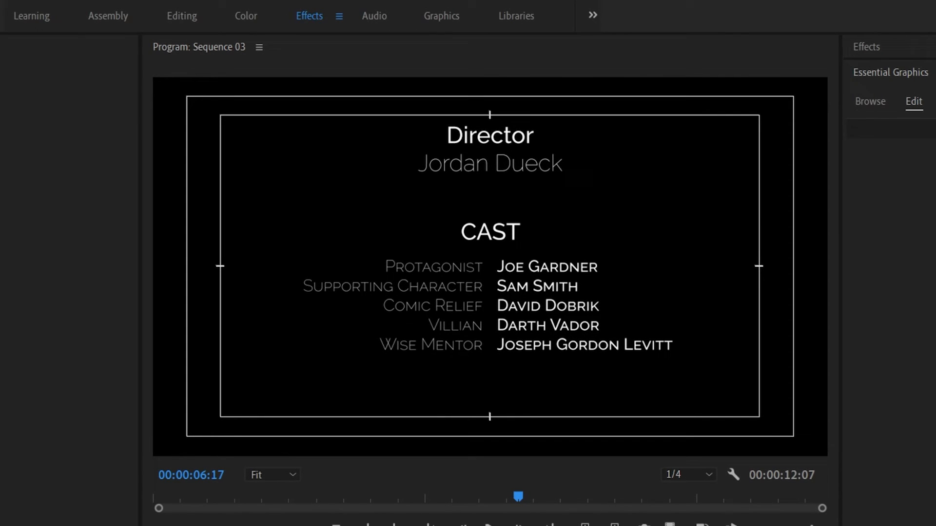
pyautogui.click(541, 324)
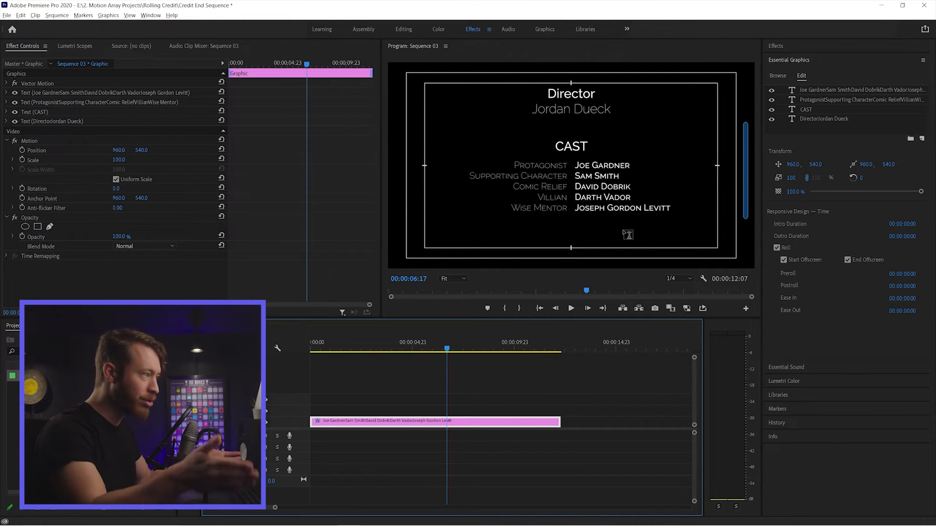
pyautogui.click(603, 175)
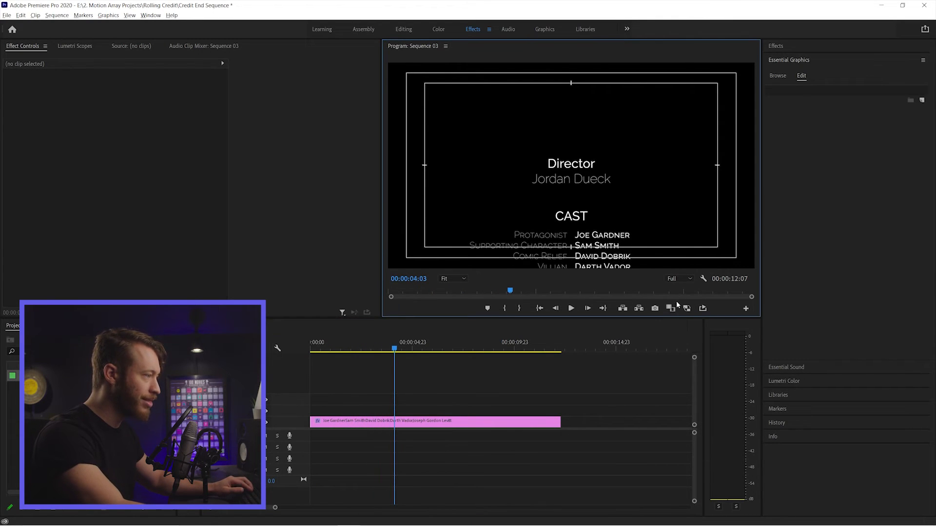
pyautogui.click(572, 308)
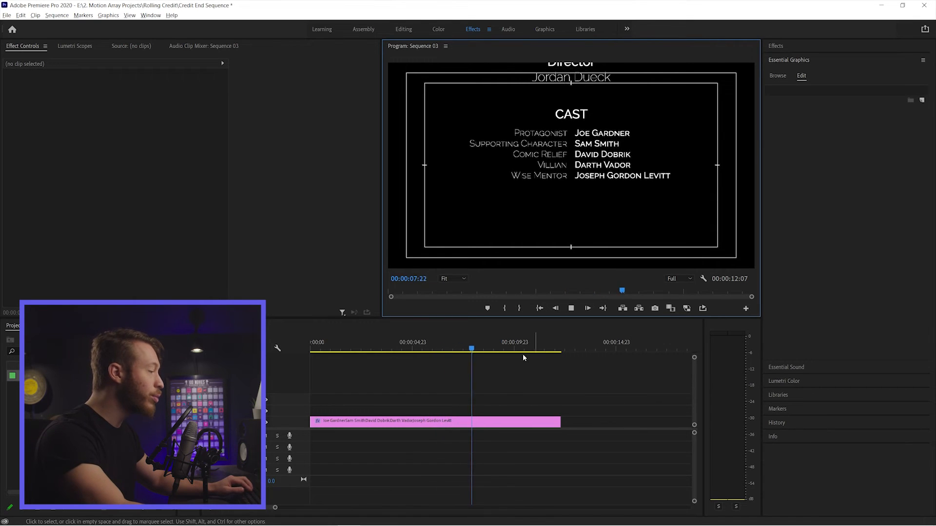
pyautogui.click(374, 348)
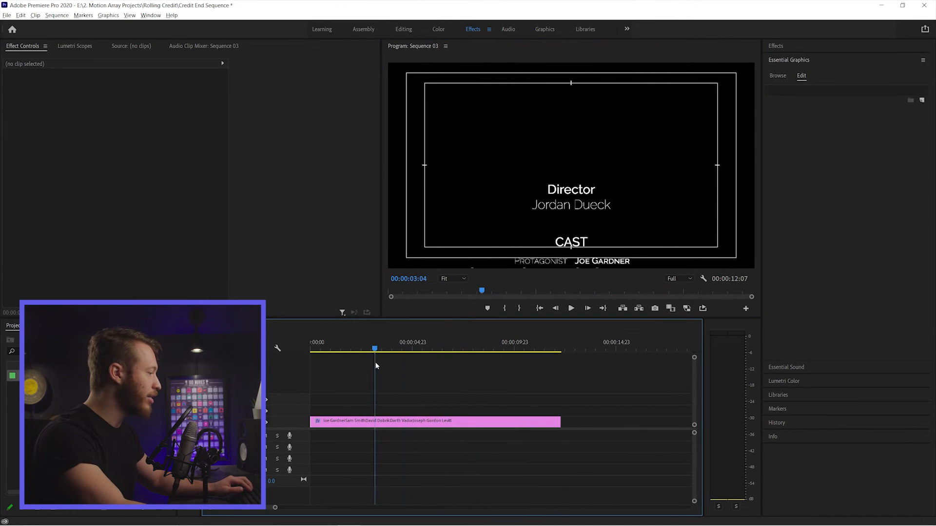
pyautogui.click(478, 349)
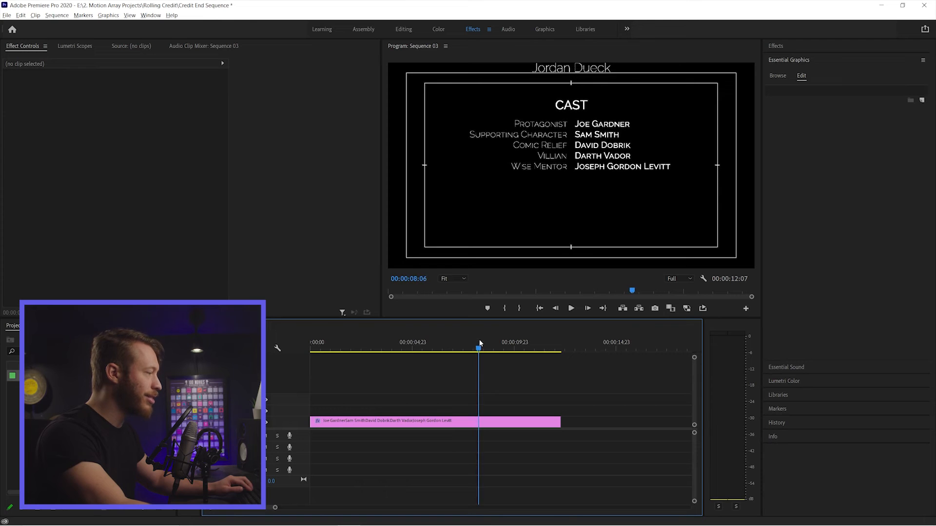
pyautogui.click(440, 348)
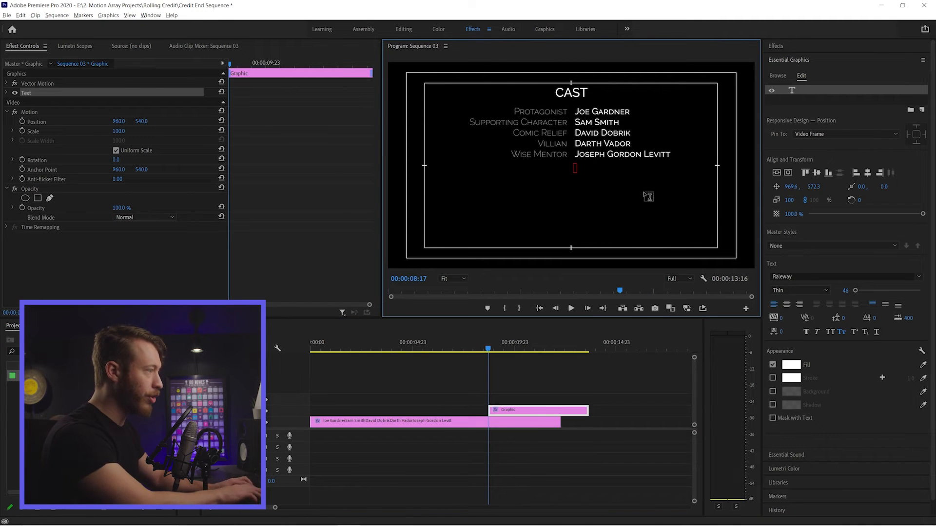
# Type the PRODUCTION ASSISTANTS heading and style it in Essential Graphics.
pyautogui.write('PRODUCTION ASSISTANTS')
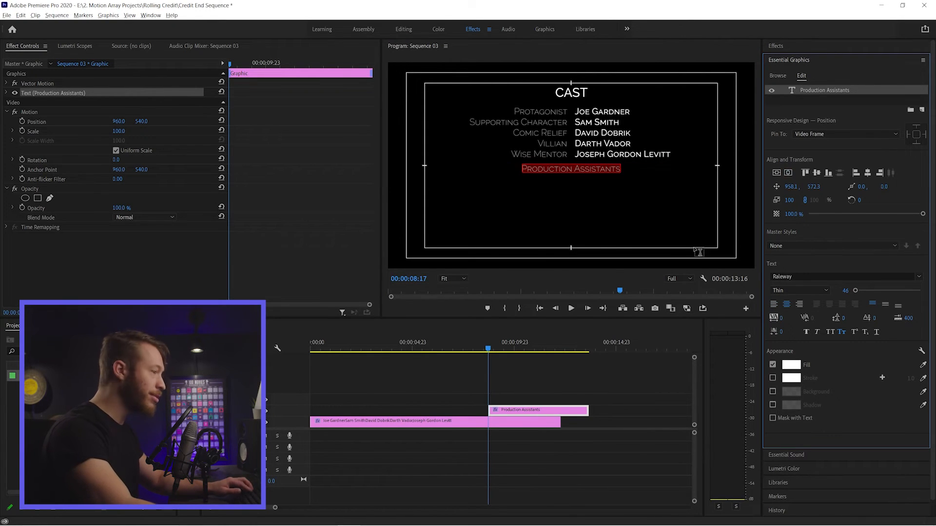
pyautogui.click(799, 290)
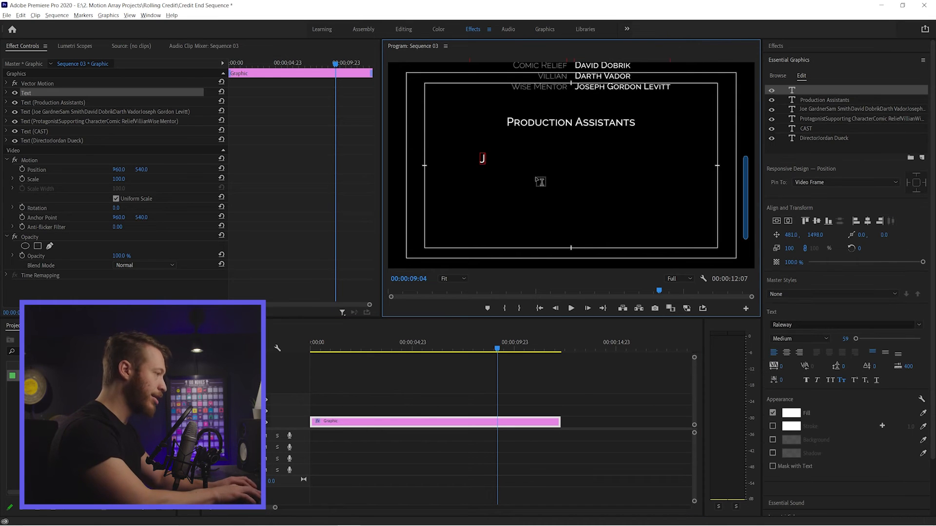
pyautogui.write('Jessie Smith')
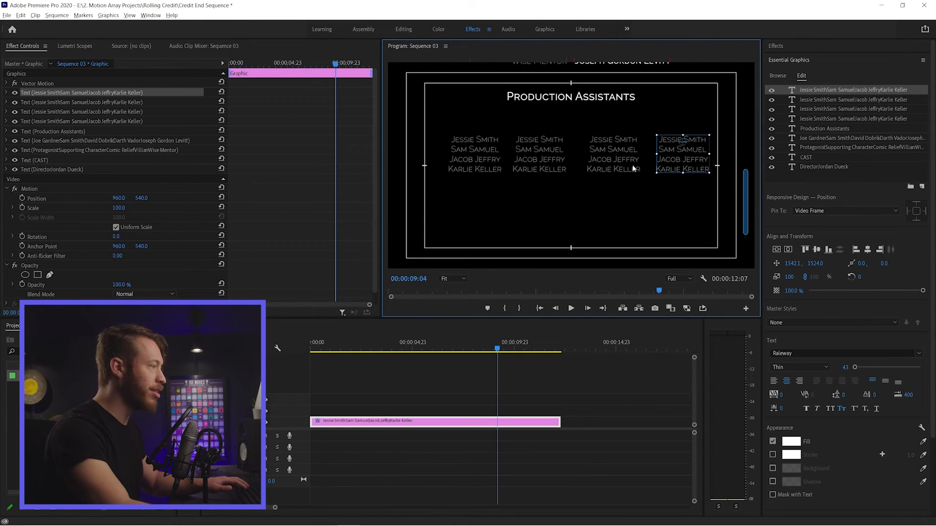
pyautogui.click(475, 154)
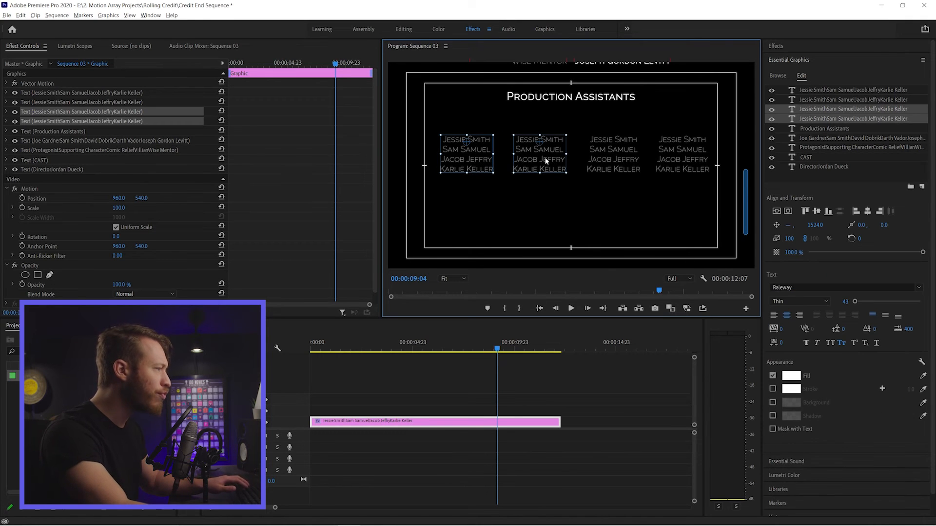
pyautogui.click(608, 154)
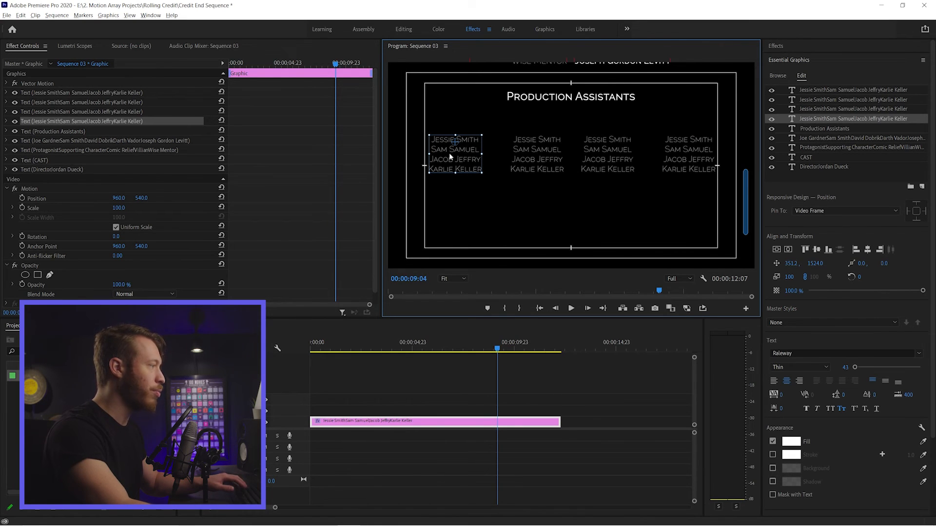
pyautogui.moveTo(536, 156)
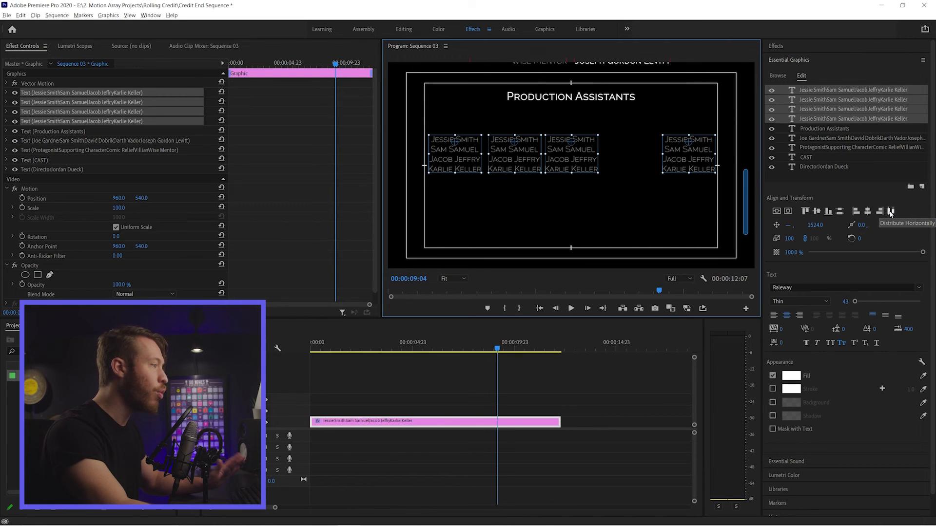
# Distribute the four name columns horizontally so they sit evenly spaced.
pyautogui.click(880, 210)
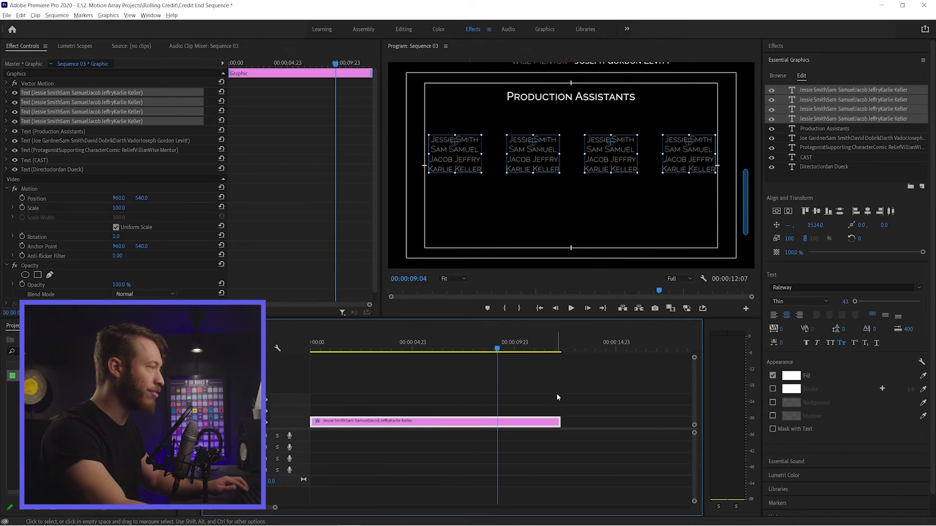
pyautogui.click(533, 150)
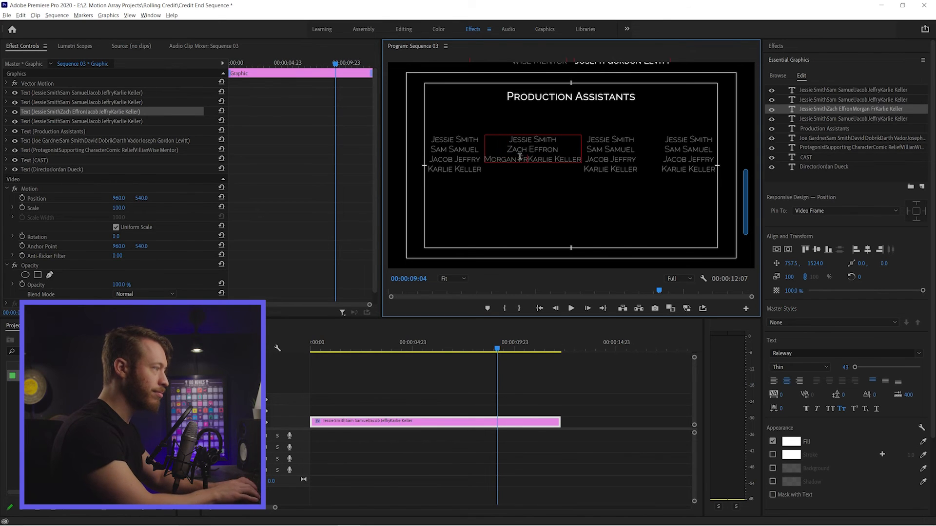
# Enter Morgan Freeman in the second column and redistribute all four columns evenly.
pyautogui.write('Morgan Freeman')
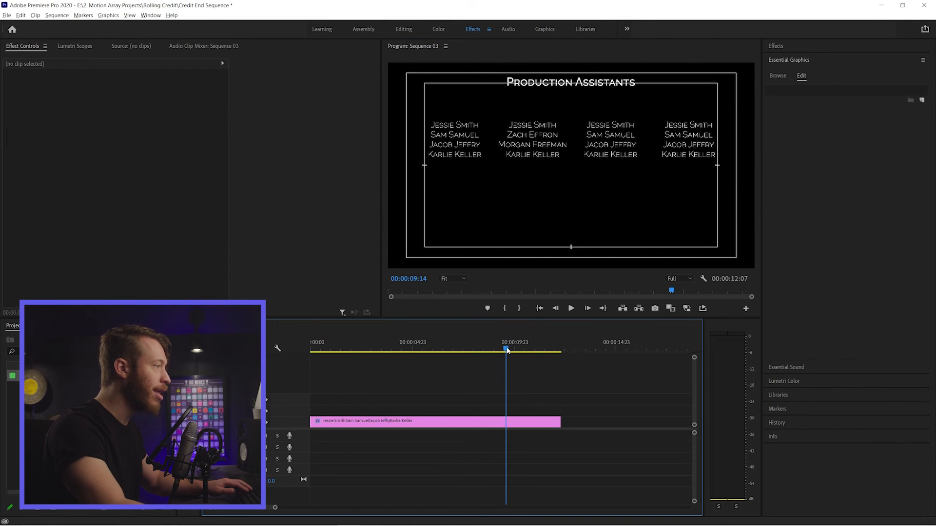
pyautogui.click(434, 422)
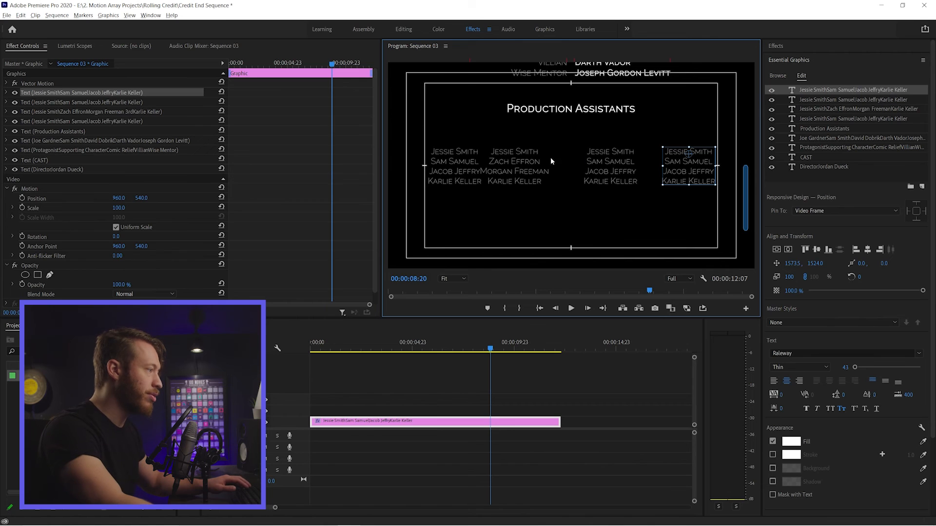
pyautogui.click(453, 165)
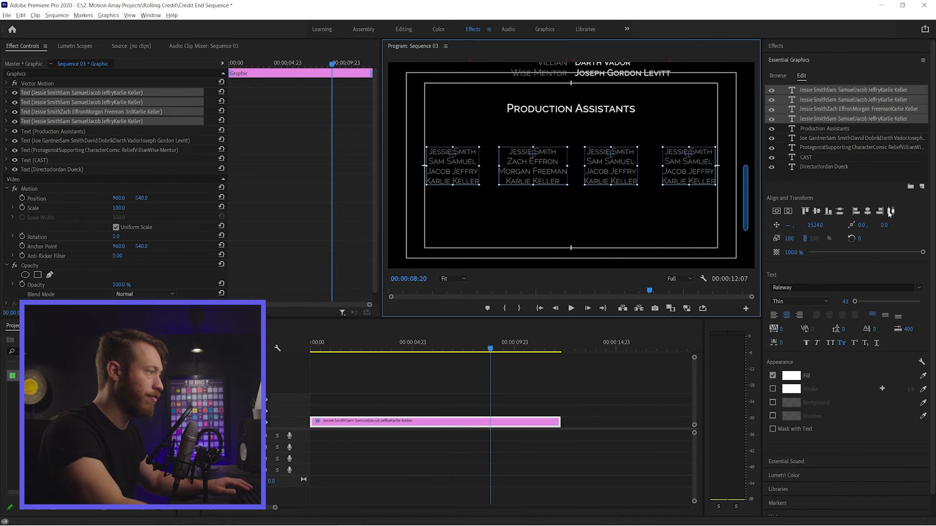
pyautogui.click(619, 387)
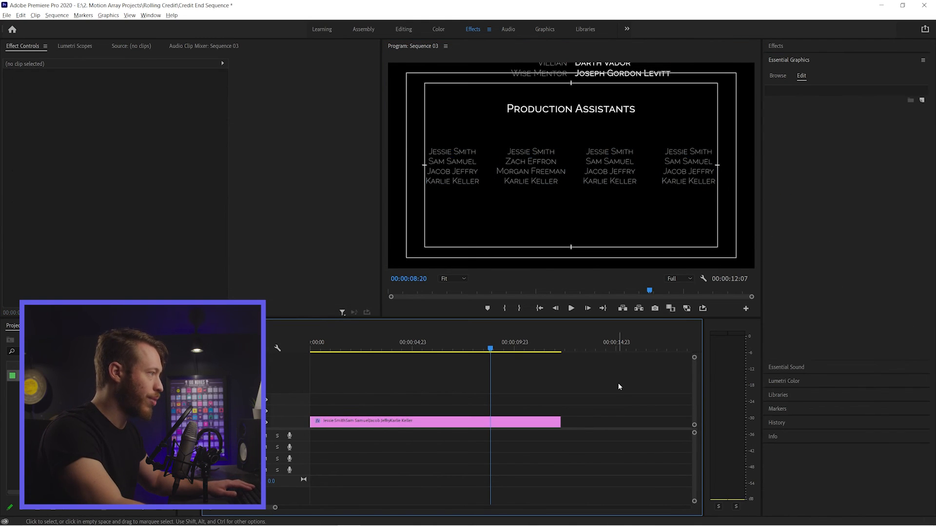
pyautogui.click(435, 421)
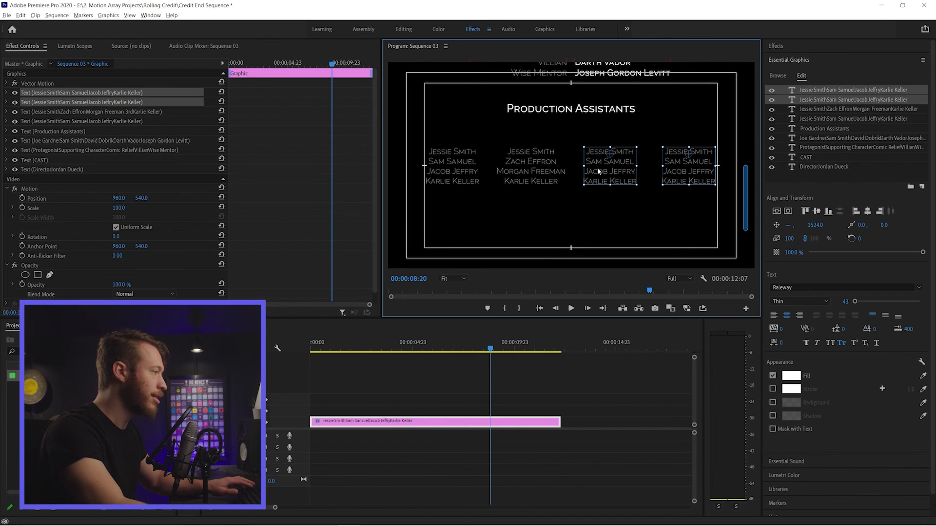